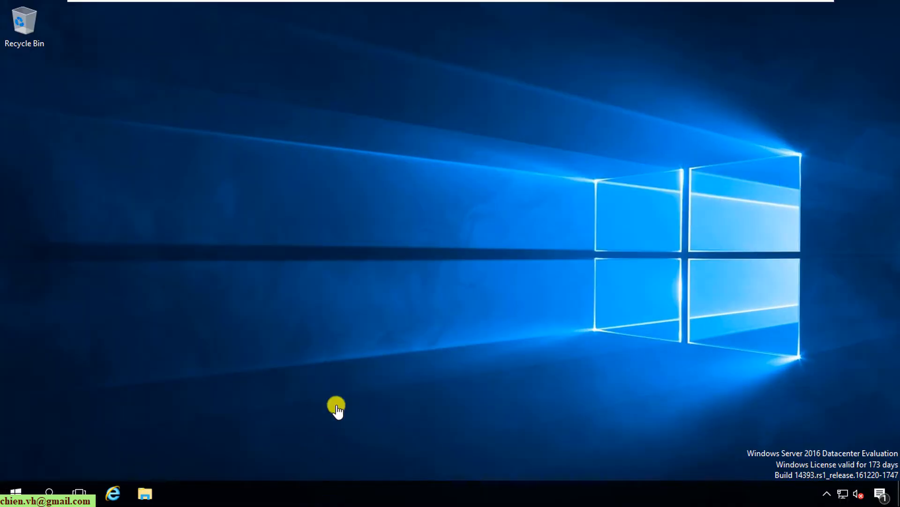
{"action": "mouse_move", "coordinate": [412, 228]}
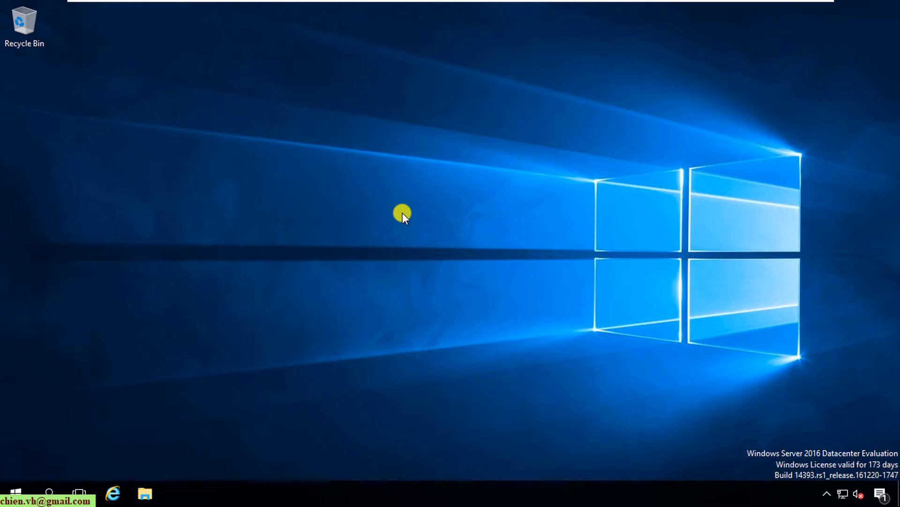
{"action": "mouse_move", "coordinate": [99, 429]}
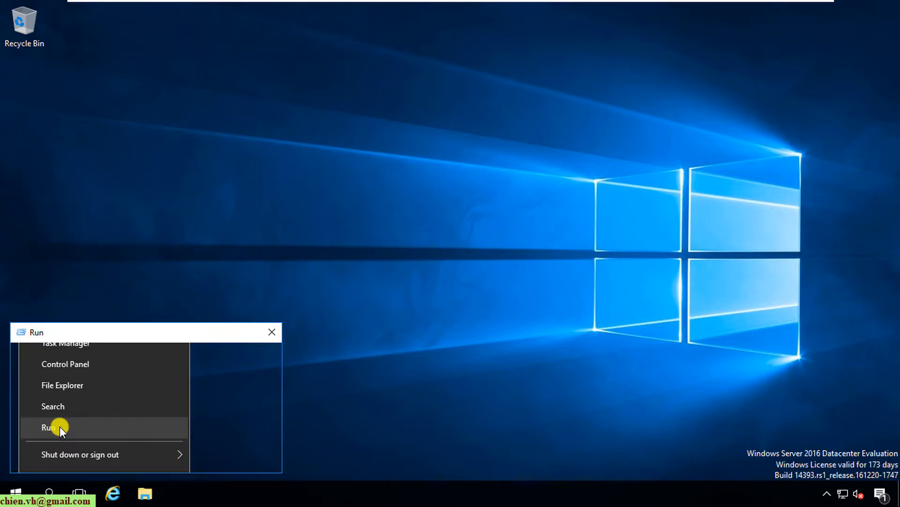
Open a Command Prompt on the server and run ipconfig to check its IP
{"action": "left_click", "coordinate": [49, 427]}
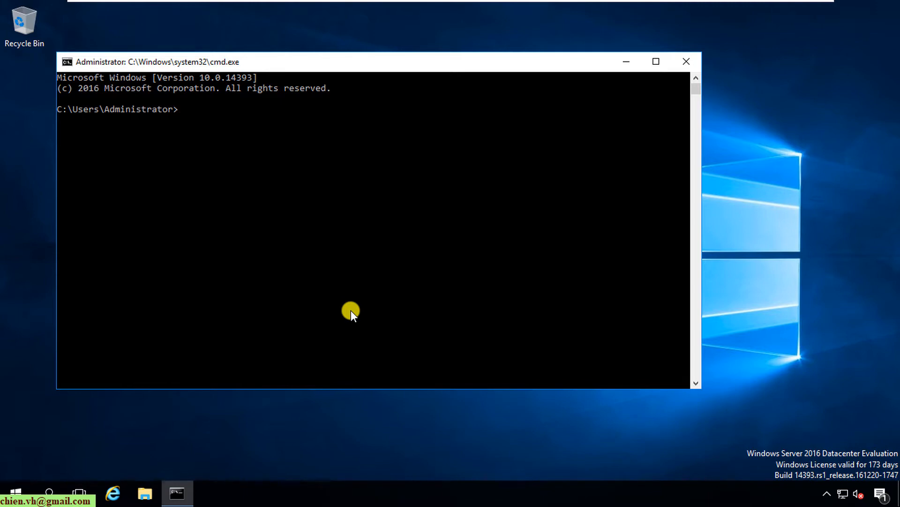
{"action": "type", "text": "ipcon"}
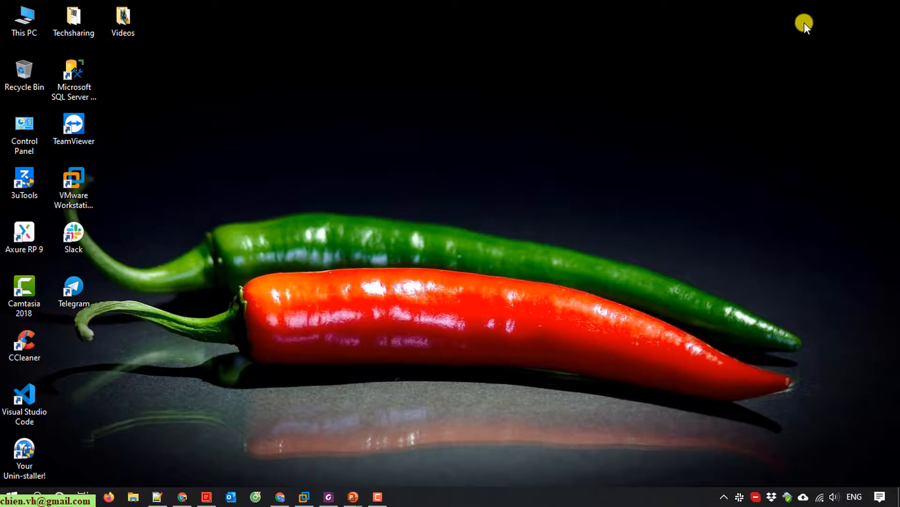
Launch Remote Desktop Connection on Windows 10 by searching 'remote' in Start
{"action": "left_click", "coordinate": [24, 21]}
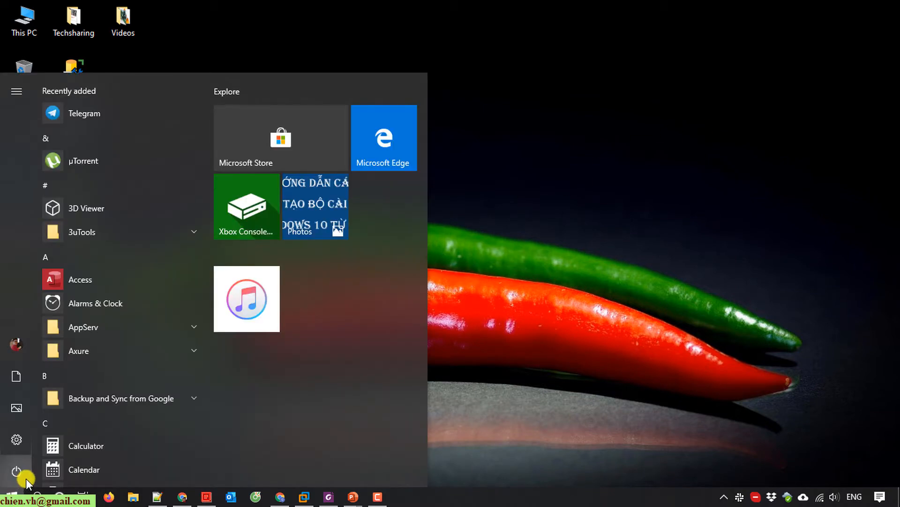
{"action": "type", "text": "remote"}
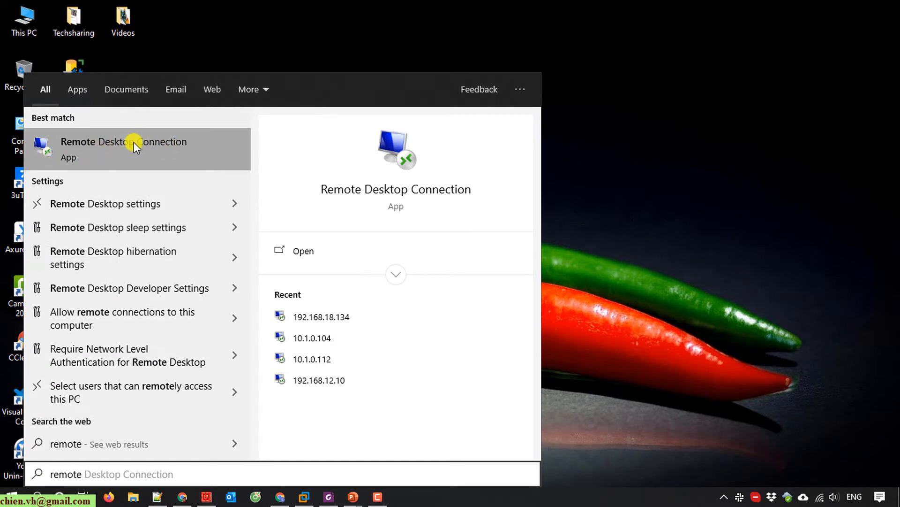
{"action": "left_click", "coordinate": [123, 141]}
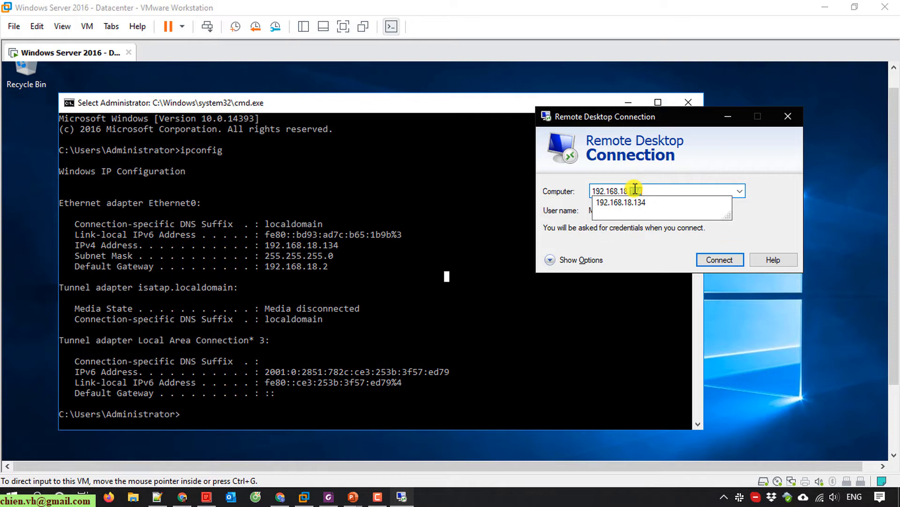
Try connecting to 192.168.18.134 and dismiss the cannot-connect error
{"action": "left_click", "coordinate": [620, 202]}
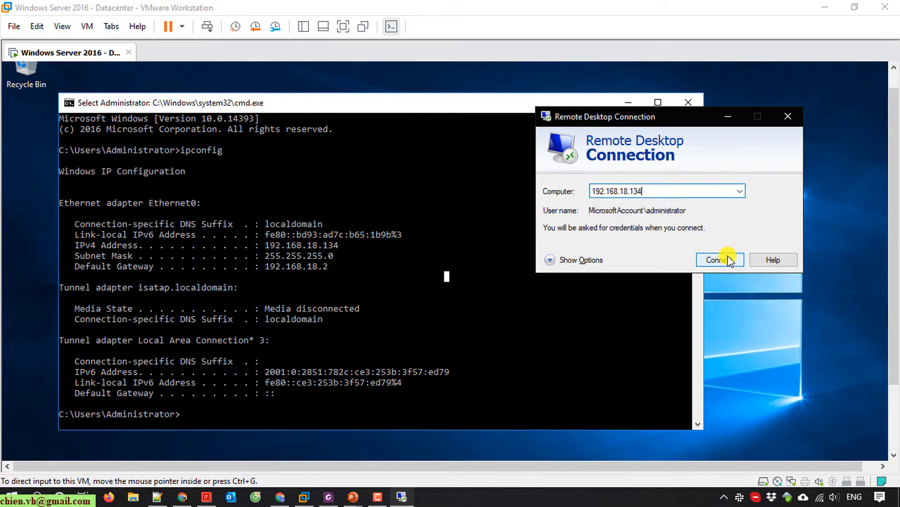
{"action": "left_click", "coordinate": [719, 259]}
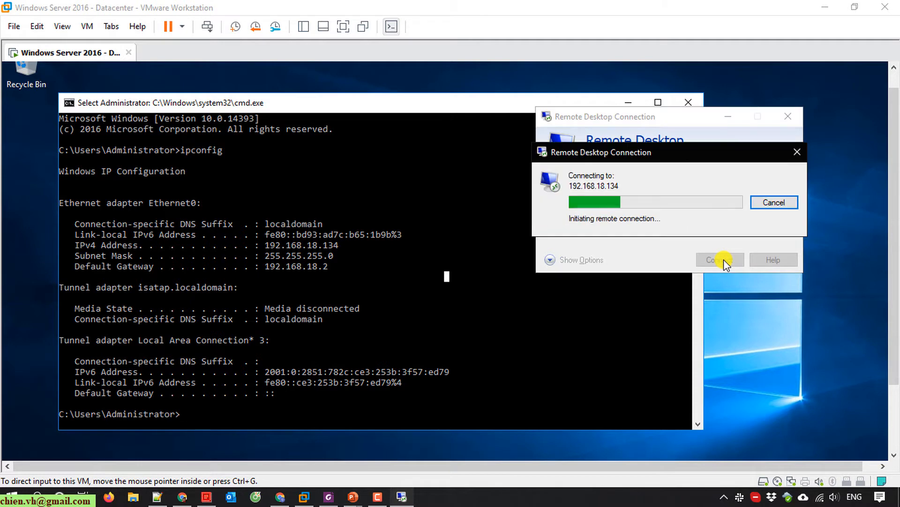
{"action": "left_click", "coordinate": [775, 202]}
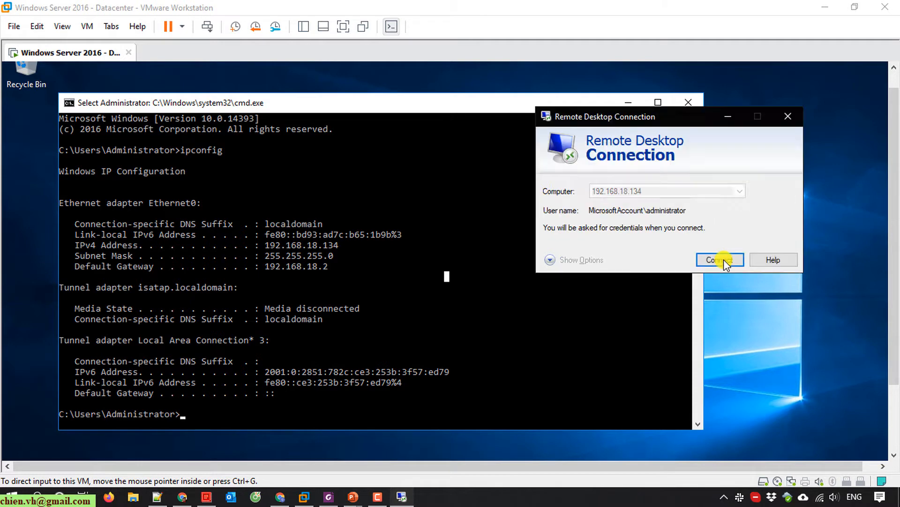
{"action": "left_click", "coordinate": [719, 259]}
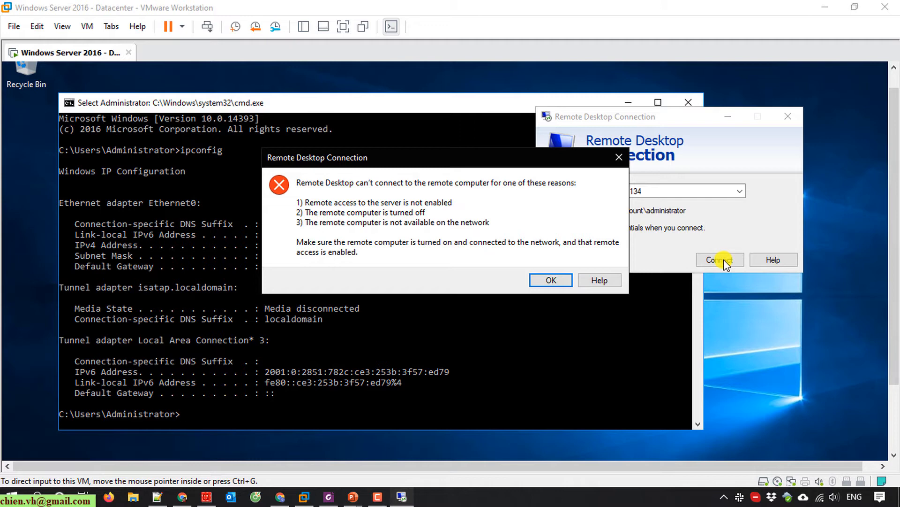
{"action": "mouse_move", "coordinate": [495, 191]}
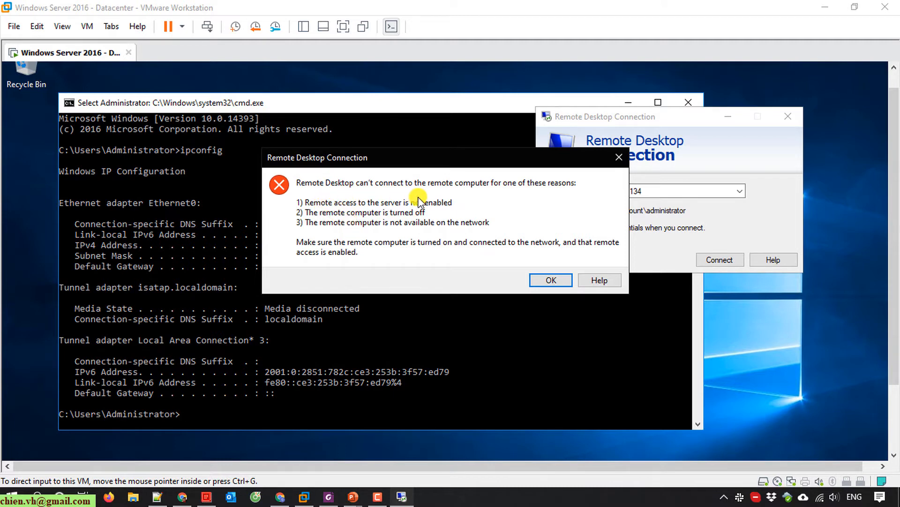
{"action": "mouse_move", "coordinate": [544, 195]}
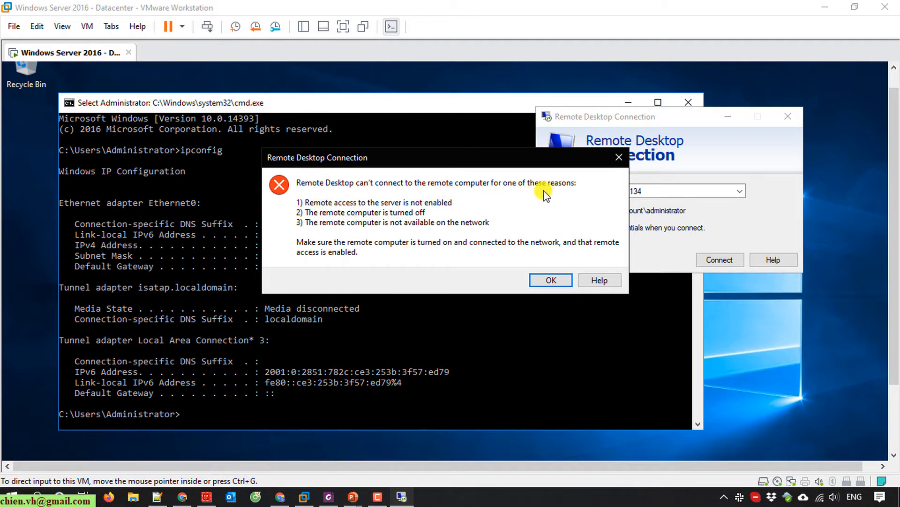
{"action": "mouse_move", "coordinate": [365, 223]}
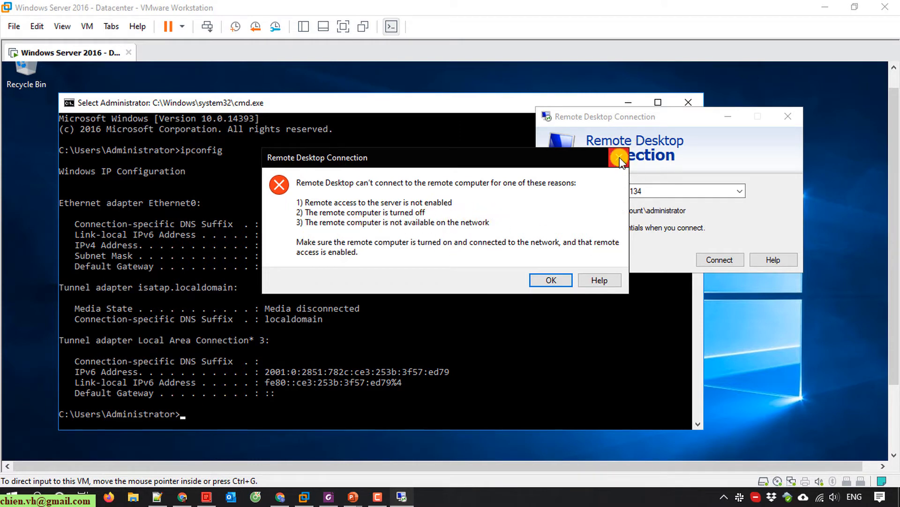
{"action": "left_click", "coordinate": [550, 279]}
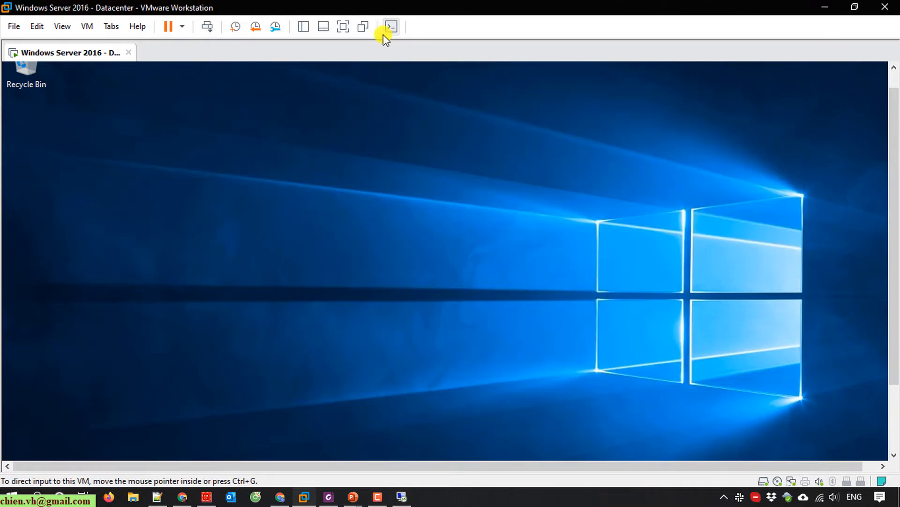
Show the server VM full screen and launch Server Manager from Start search
{"action": "left_click", "coordinate": [391, 27]}
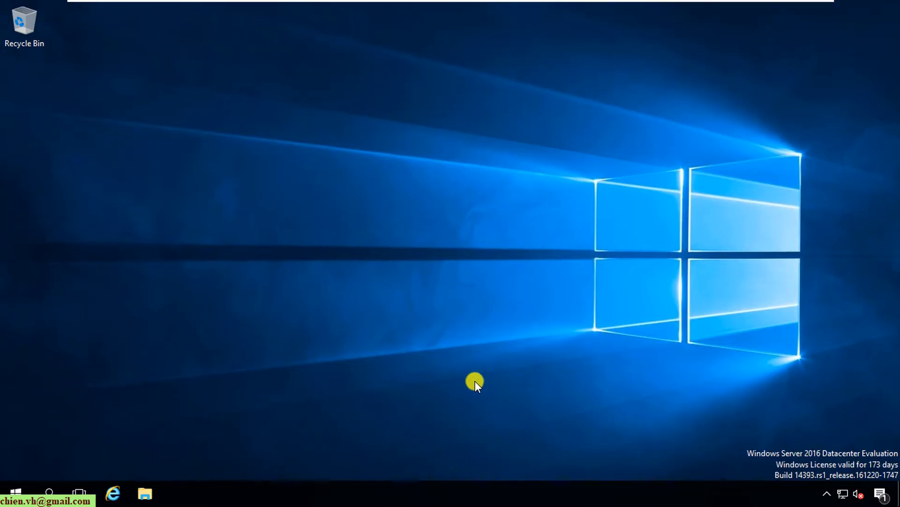
{"action": "mouse_move", "coordinate": [14, 496]}
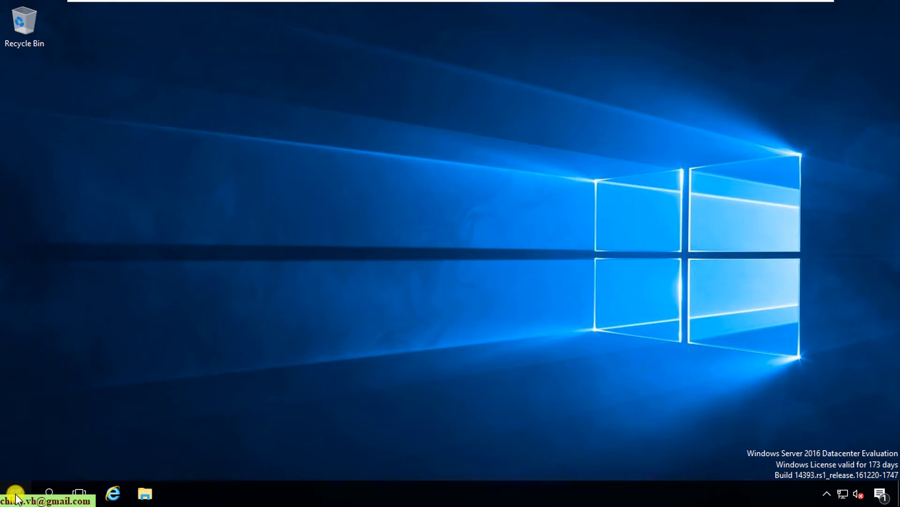
{"action": "left_click", "coordinate": [10, 493]}
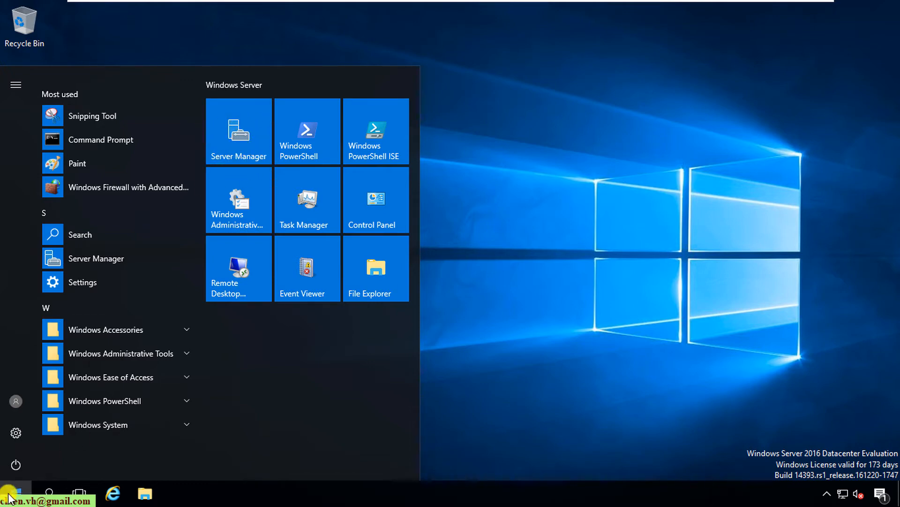
{"action": "type", "text": "server man"}
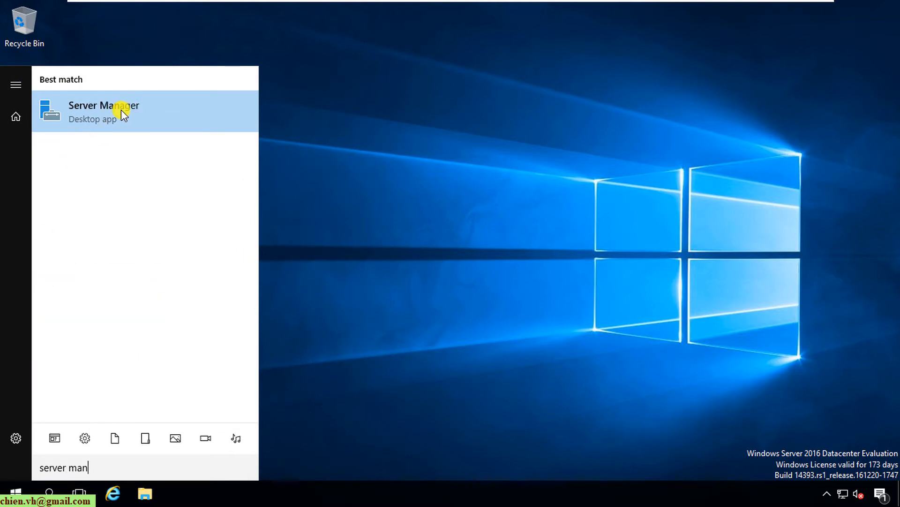
{"action": "left_click", "coordinate": [105, 112]}
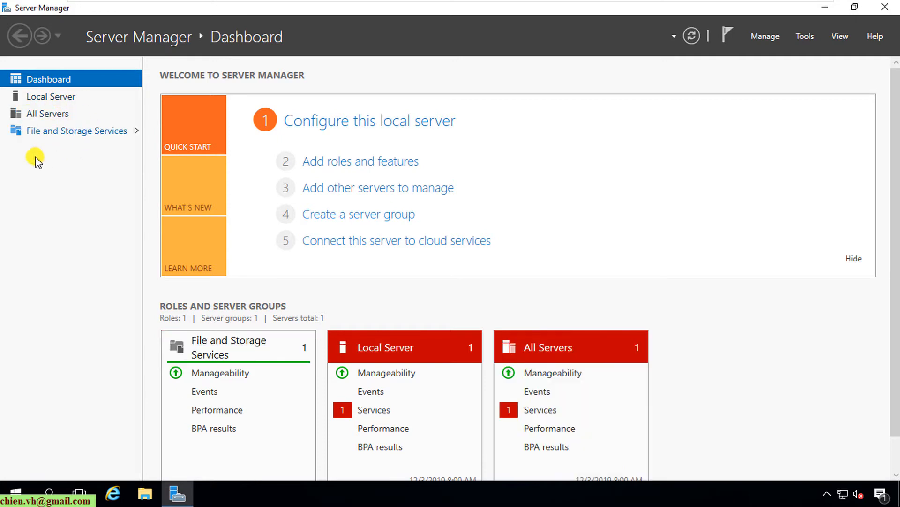
{"action": "mouse_move", "coordinate": [62, 159]}
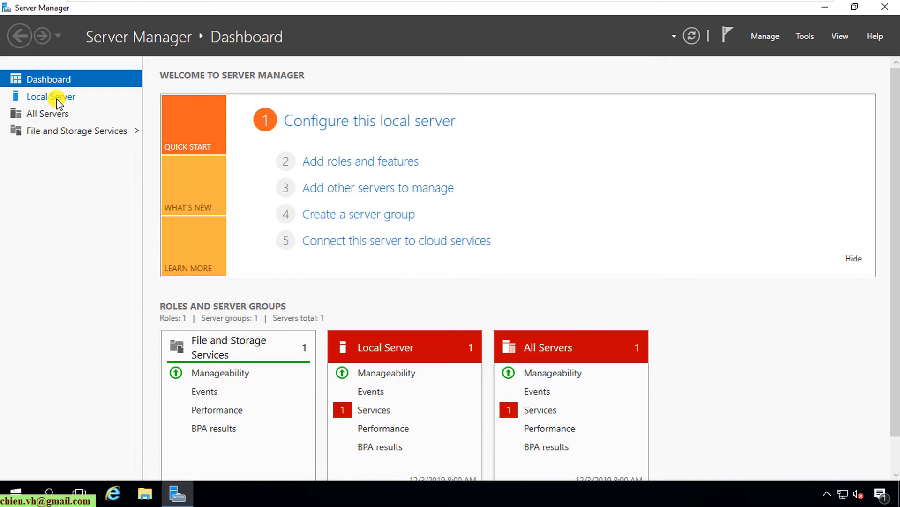
Show the Local Server properties, where Remote Desktop is listed as Disabled
{"action": "left_click", "coordinate": [51, 95]}
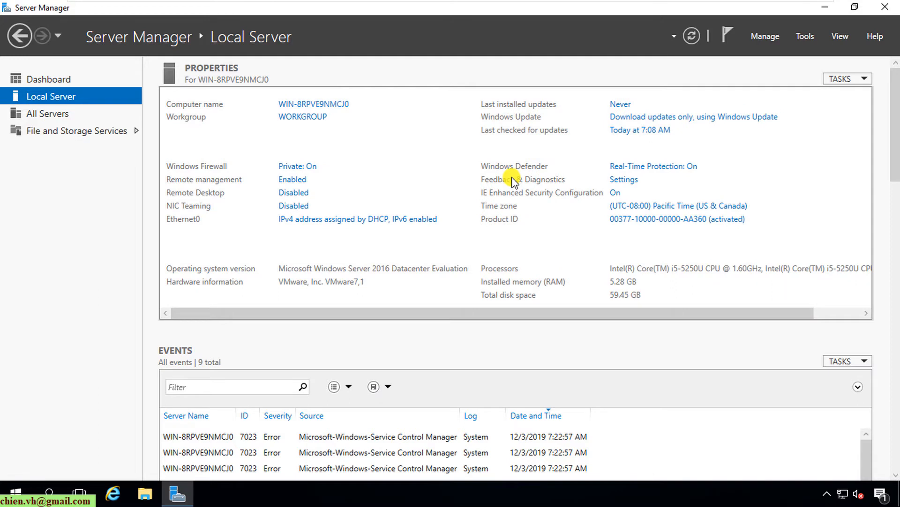
{"action": "mouse_move", "coordinate": [205, 75]}
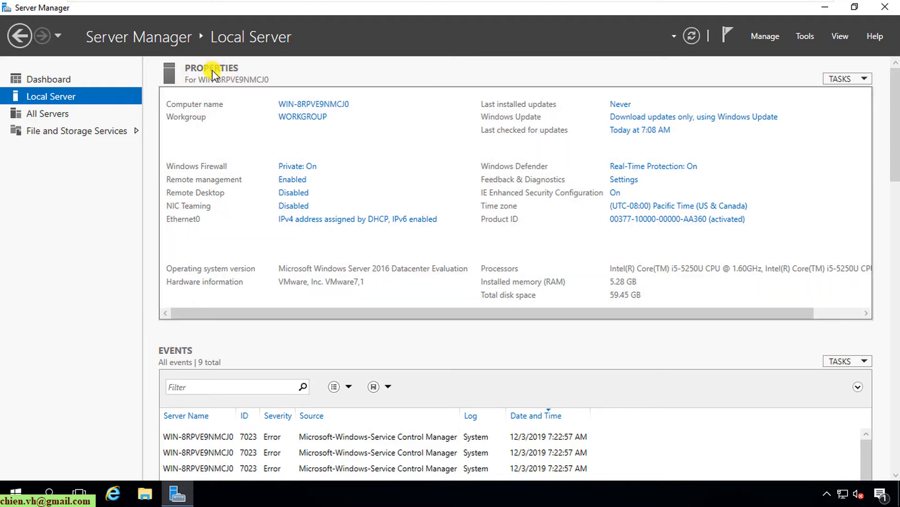
{"action": "mouse_move", "coordinate": [255, 147]}
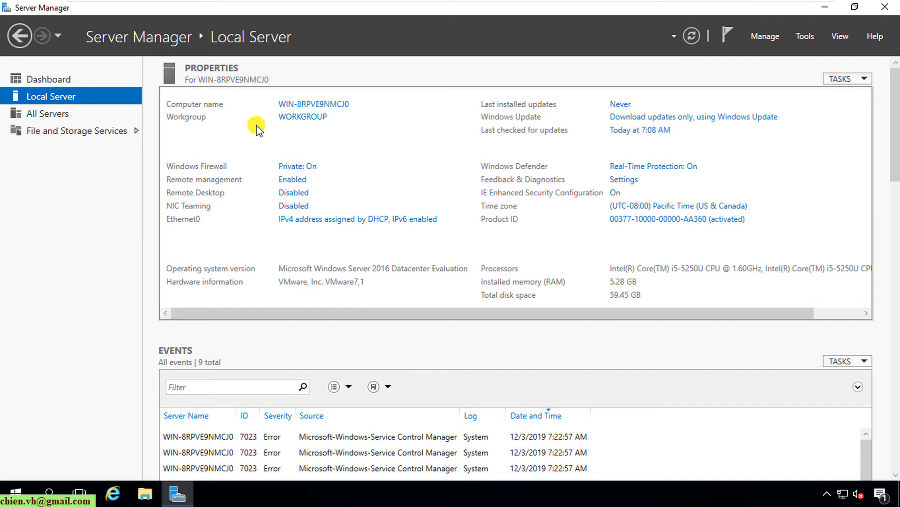
{"action": "mouse_move", "coordinate": [245, 193]}
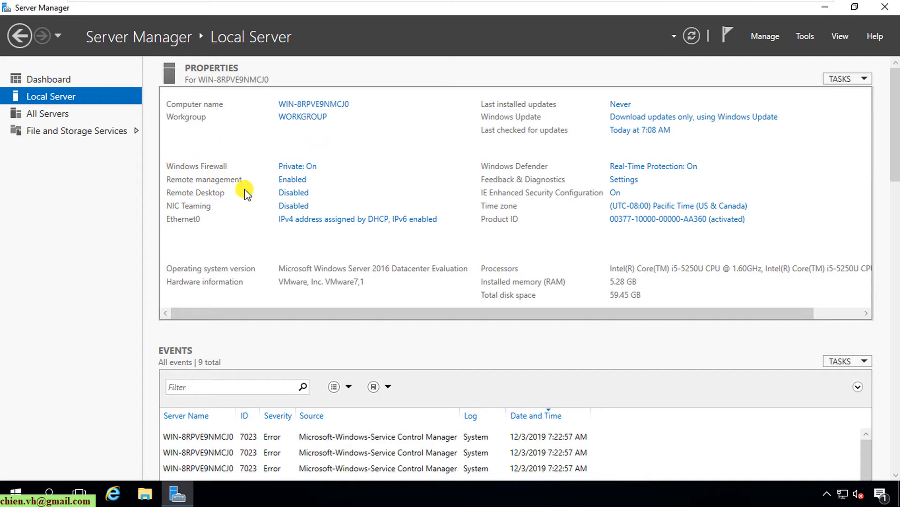
{"action": "mouse_move", "coordinate": [231, 193]}
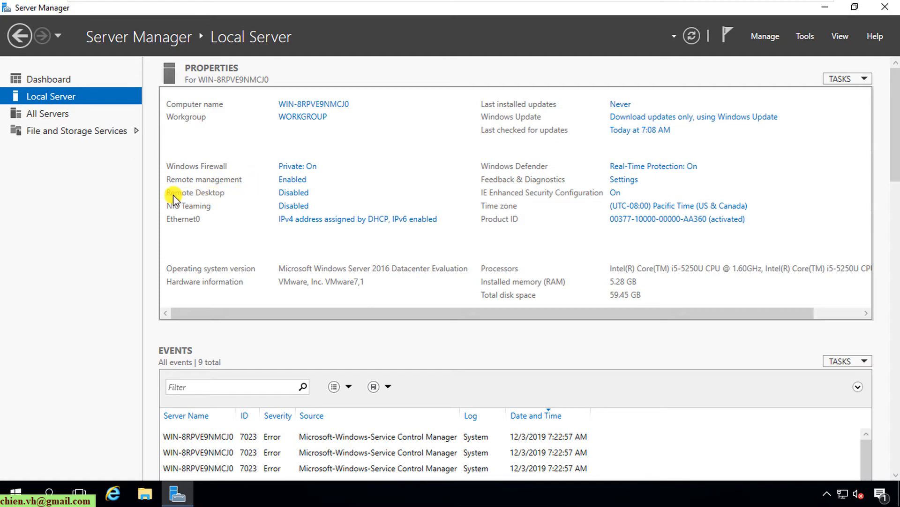
{"action": "mouse_move", "coordinate": [294, 192]}
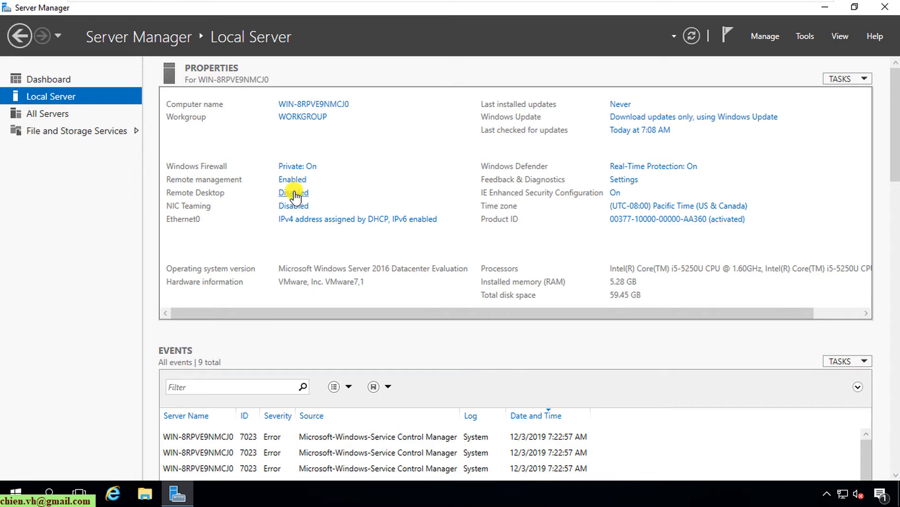
Select 'Allow remote connections to this computer', accept the firewall notice, and confirm
{"action": "left_click", "coordinate": [293, 192]}
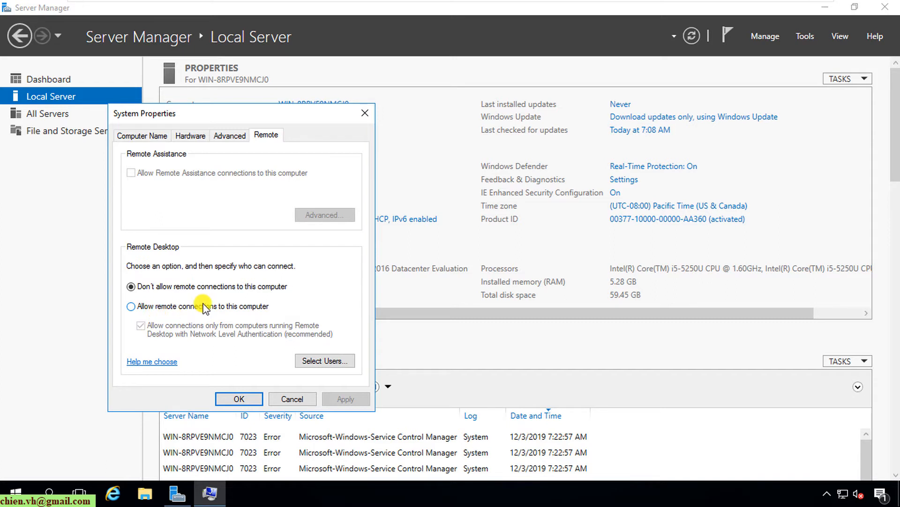
{"action": "left_click", "coordinate": [131, 305]}
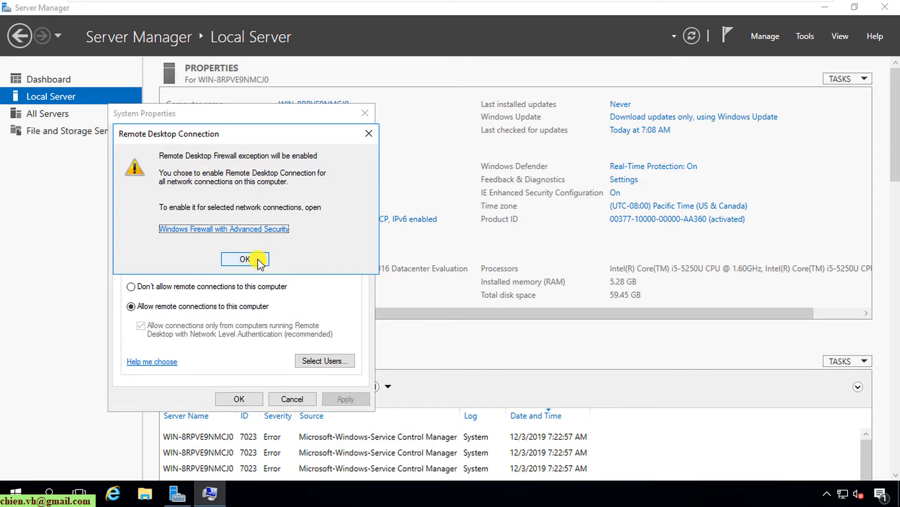
{"action": "left_click", "coordinate": [245, 258]}
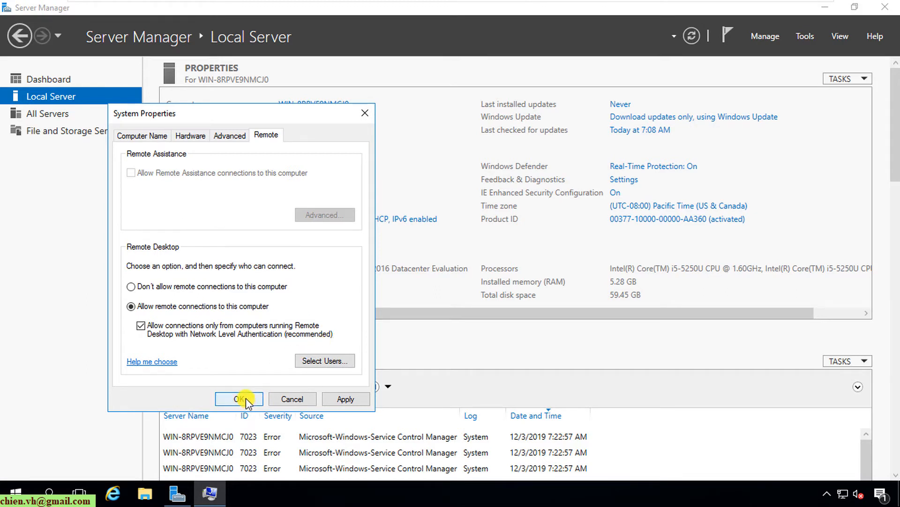
{"action": "left_click", "coordinate": [238, 398]}
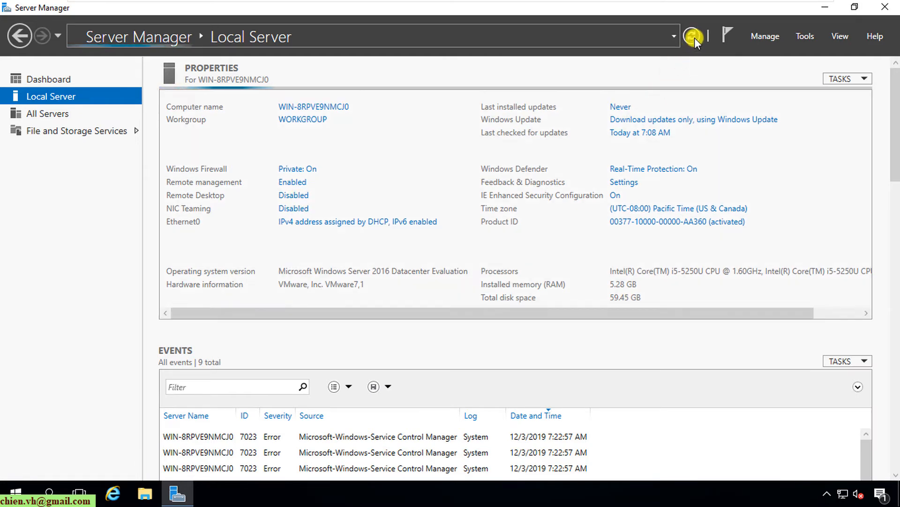
Refresh the Local Server properties to confirm Remote Desktop shows Enabled
{"action": "left_click", "coordinate": [292, 195]}
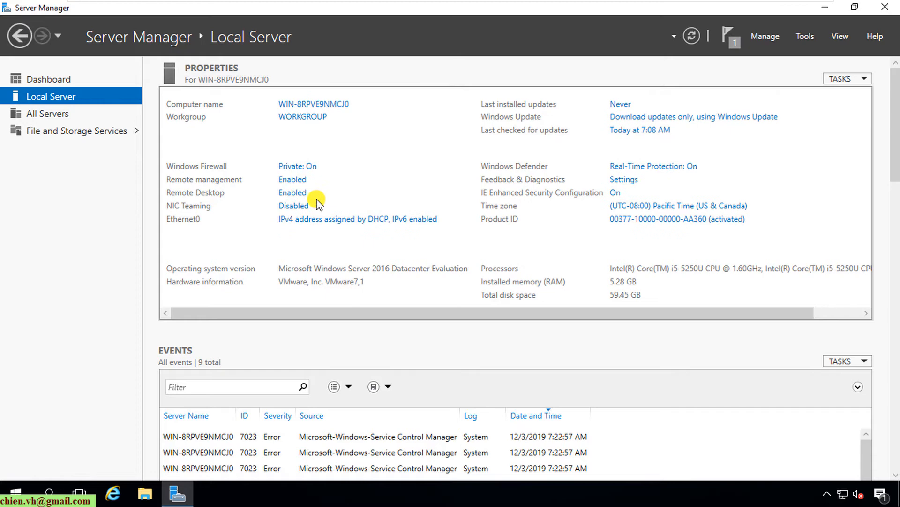
{"action": "mouse_move", "coordinate": [647, 9]}
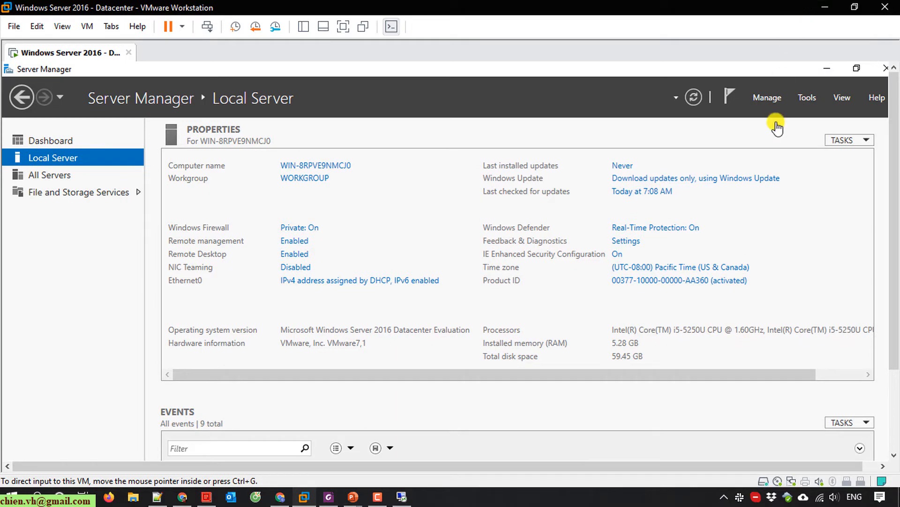
{"action": "mouse_move", "coordinate": [752, 287]}
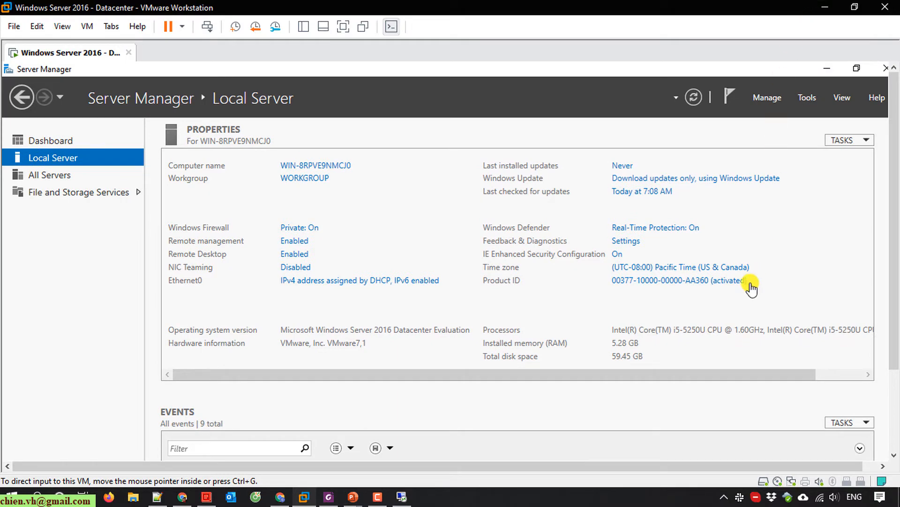
{"action": "mouse_move", "coordinate": [412, 499]}
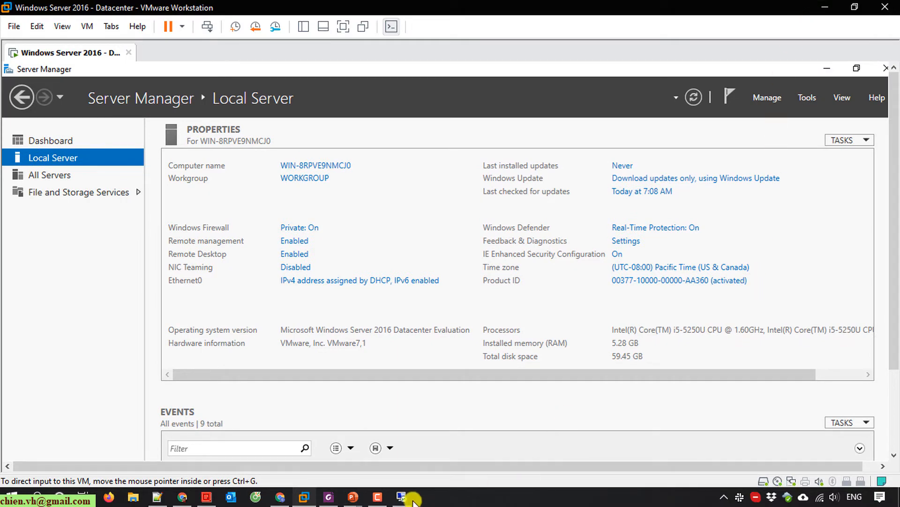
Start connecting to 192.168.18.134 and choose to sign in with a different account
{"action": "left_click", "coordinate": [401, 496]}
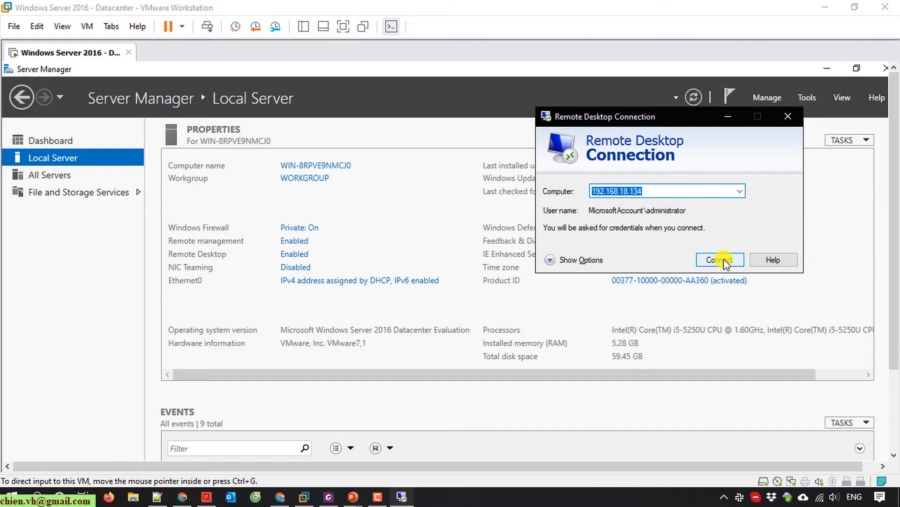
{"action": "left_click", "coordinate": [719, 259]}
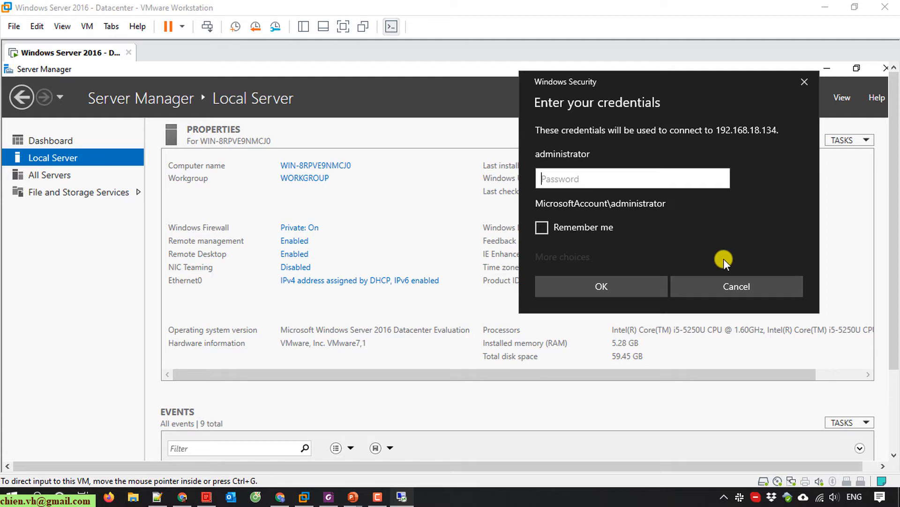
{"action": "mouse_move", "coordinate": [650, 241]}
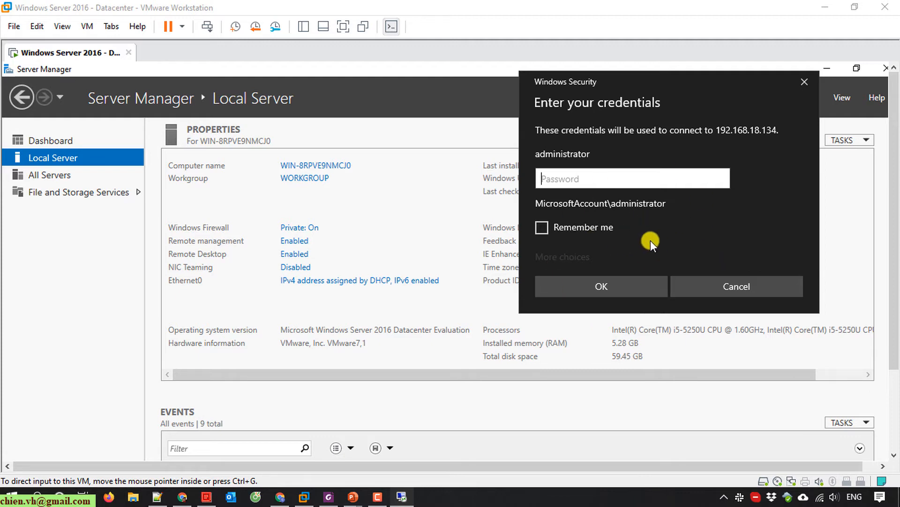
{"action": "mouse_move", "coordinate": [639, 208]}
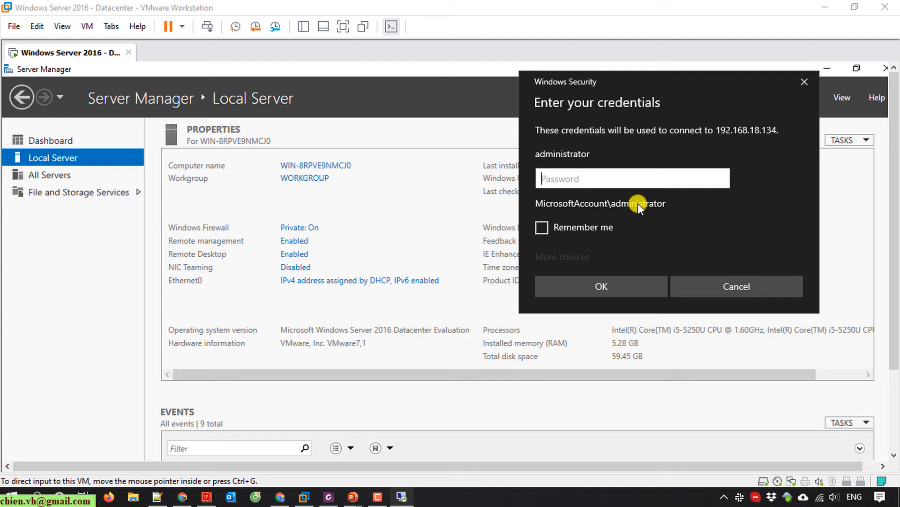
{"action": "mouse_move", "coordinate": [576, 264]}
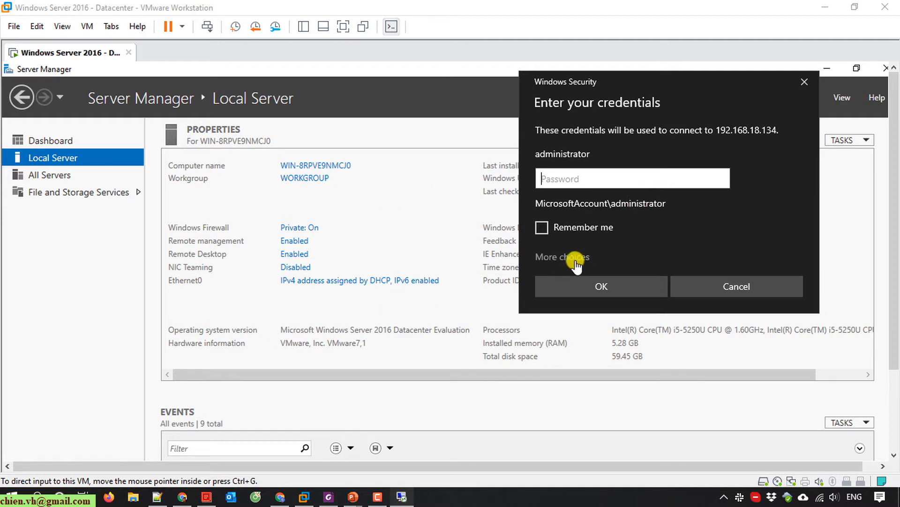
{"action": "left_click", "coordinate": [562, 257]}
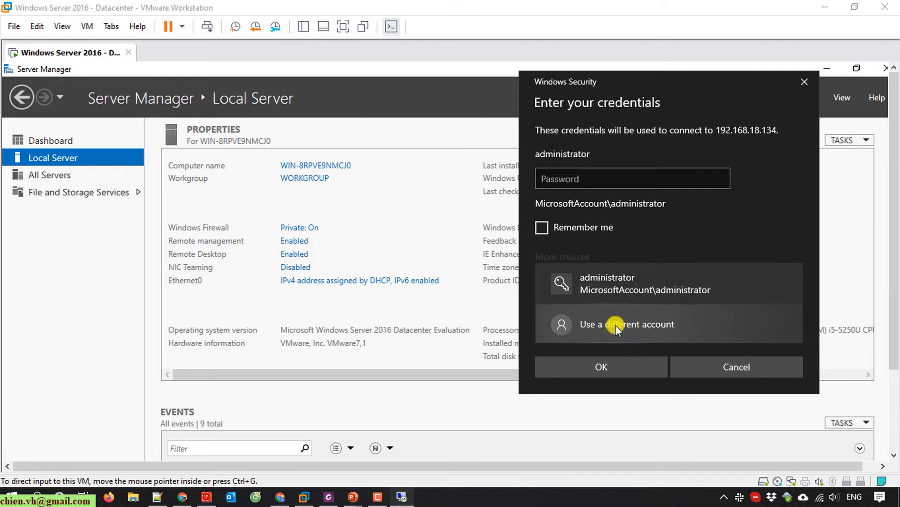
{"action": "left_click", "coordinate": [627, 324]}
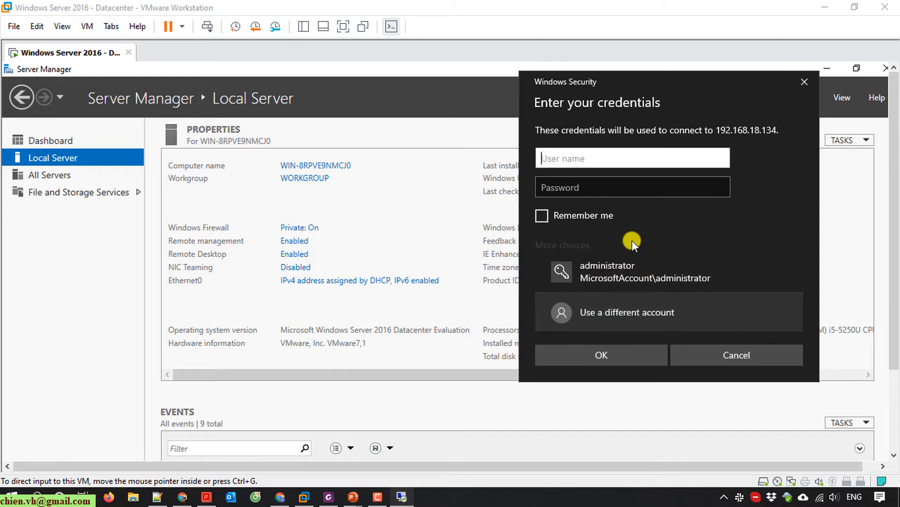
{"action": "mouse_move", "coordinate": [303, 211]}
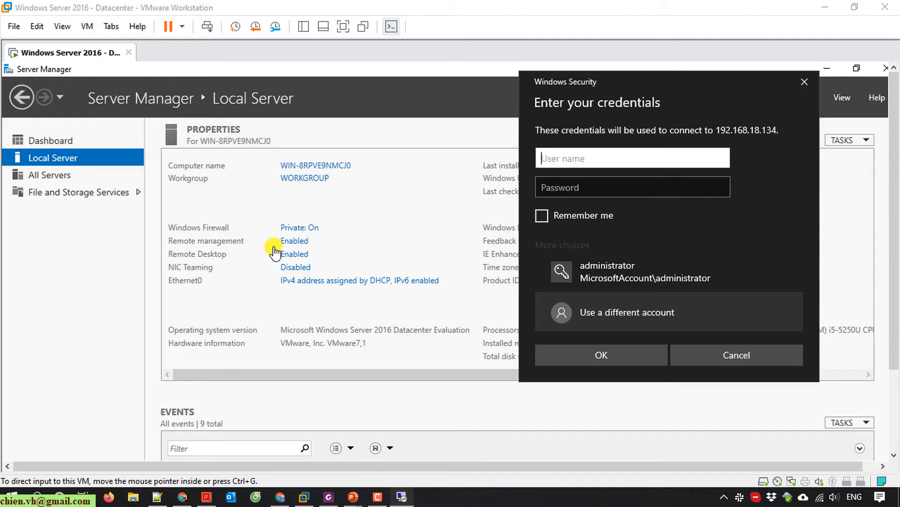
{"action": "mouse_move", "coordinate": [132, 339]}
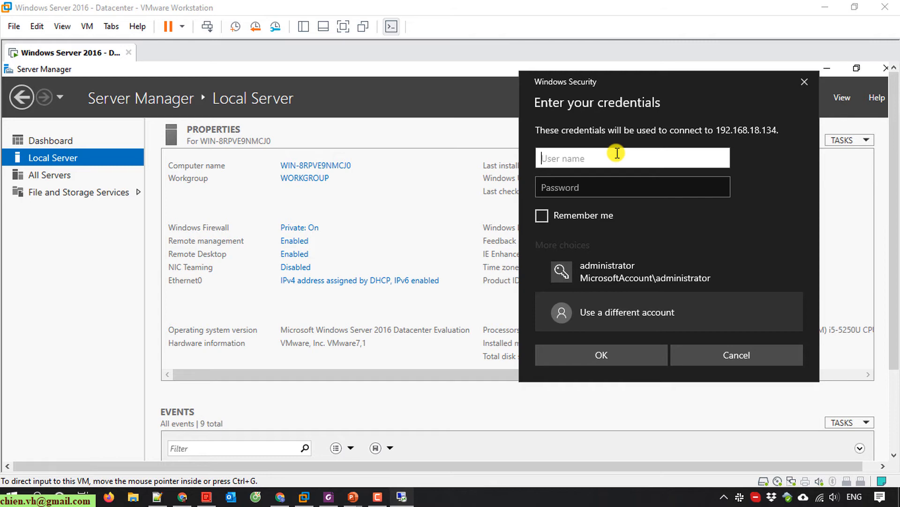
Enter the administrator username and password, tick Remember me, and submit
{"action": "type", "text": "administrator"}
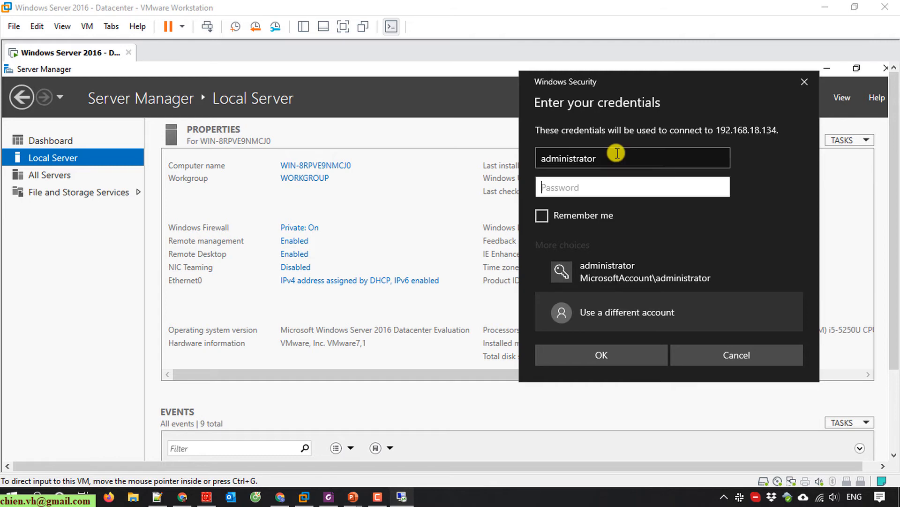
{"action": "type", "text": "password"}
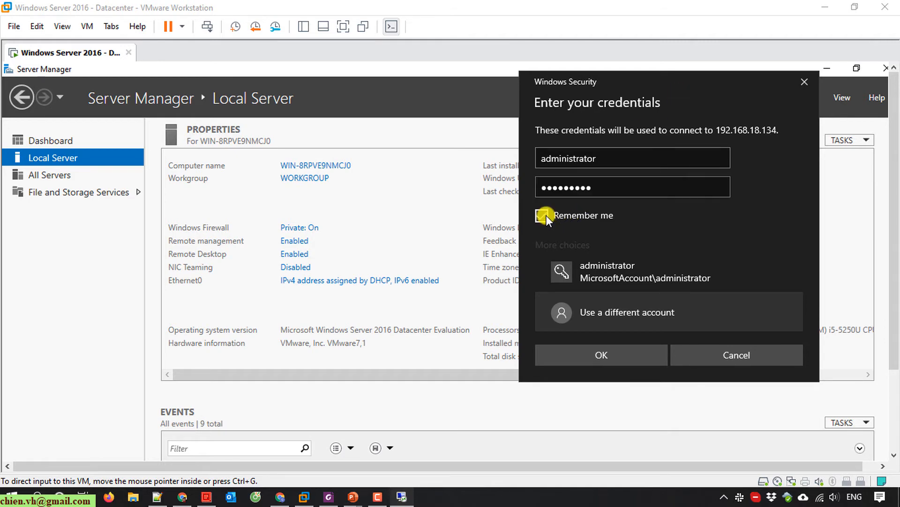
{"action": "left_click", "coordinate": [542, 216]}
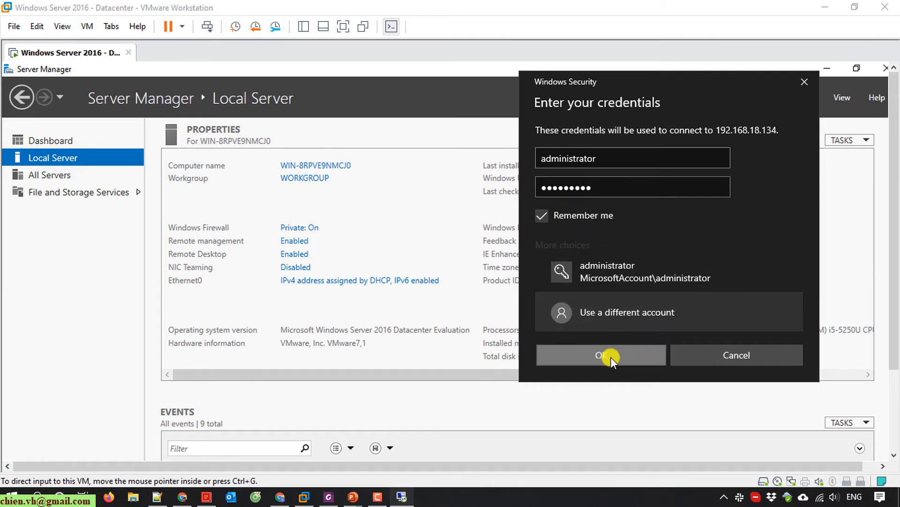
{"action": "left_click", "coordinate": [601, 355]}
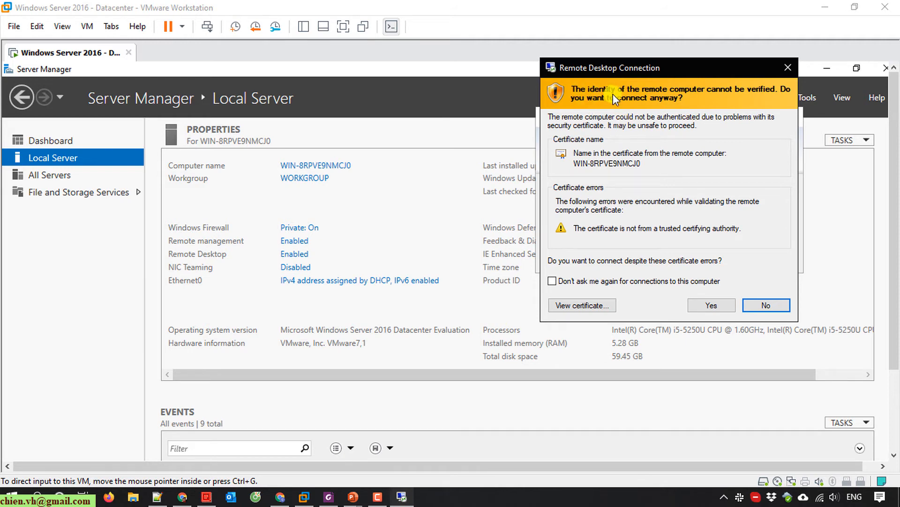
{"action": "mouse_move", "coordinate": [641, 101]}
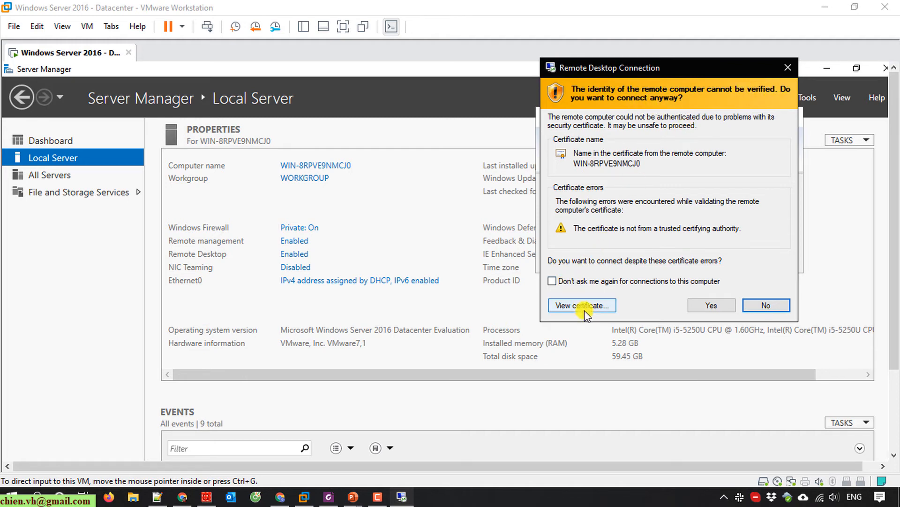
Accept the unverified certificate and stop future warnings for this computer
{"action": "left_click", "coordinate": [553, 281]}
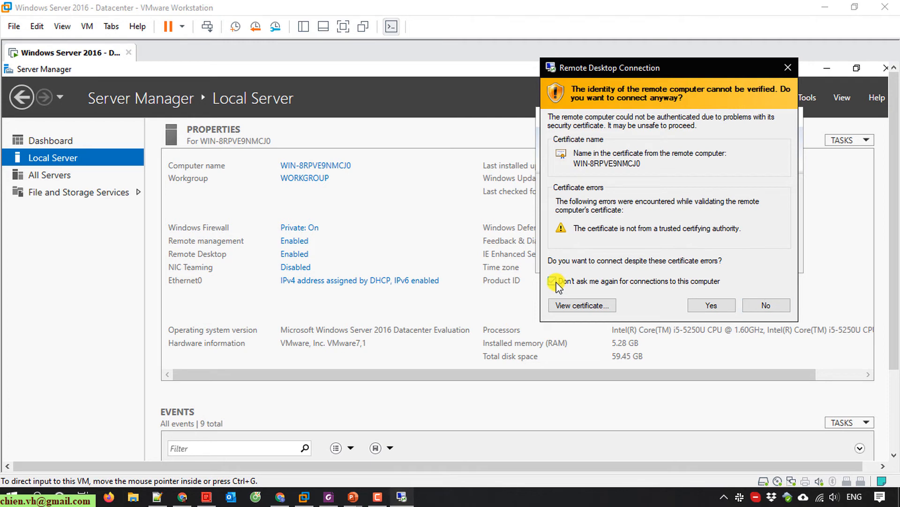
{"action": "left_click", "coordinate": [553, 281]}
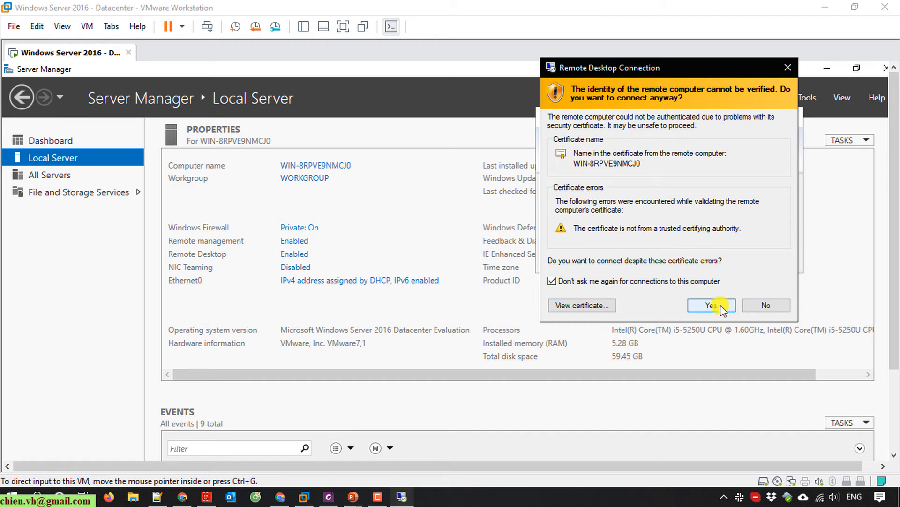
{"action": "left_click", "coordinate": [711, 305]}
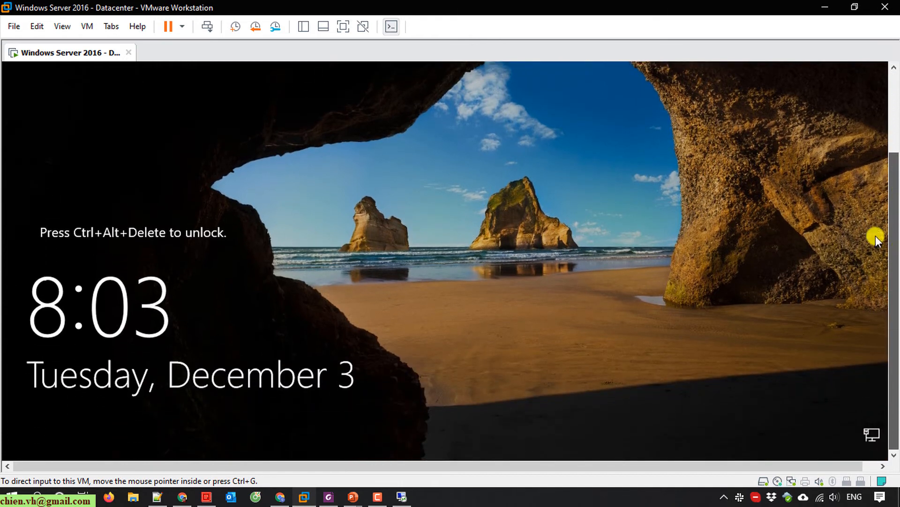
{"action": "mouse_move", "coordinate": [351, 319]}
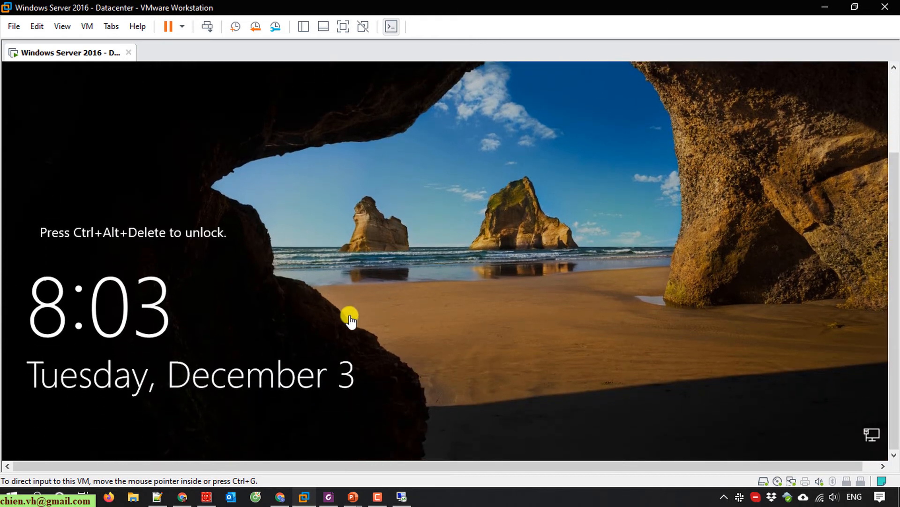
{"action": "mouse_move", "coordinate": [405, 287]}
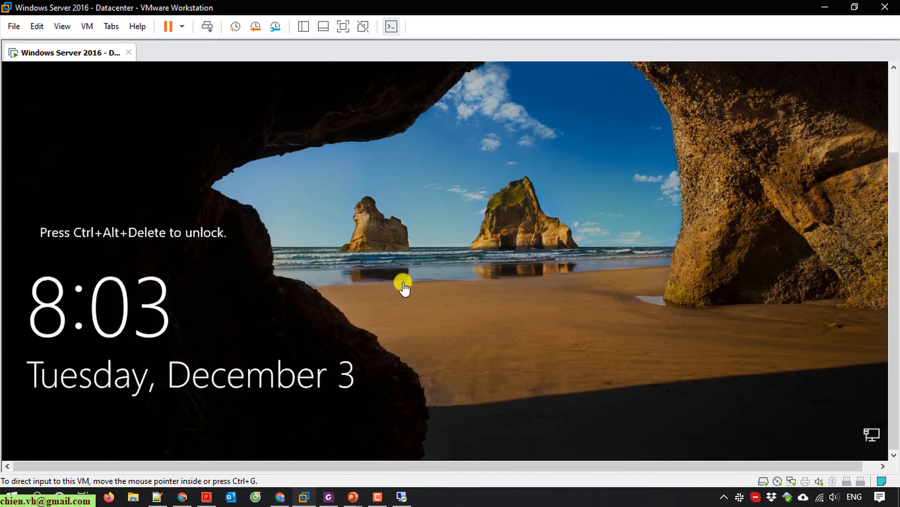
{"action": "mouse_move", "coordinate": [398, 287]}
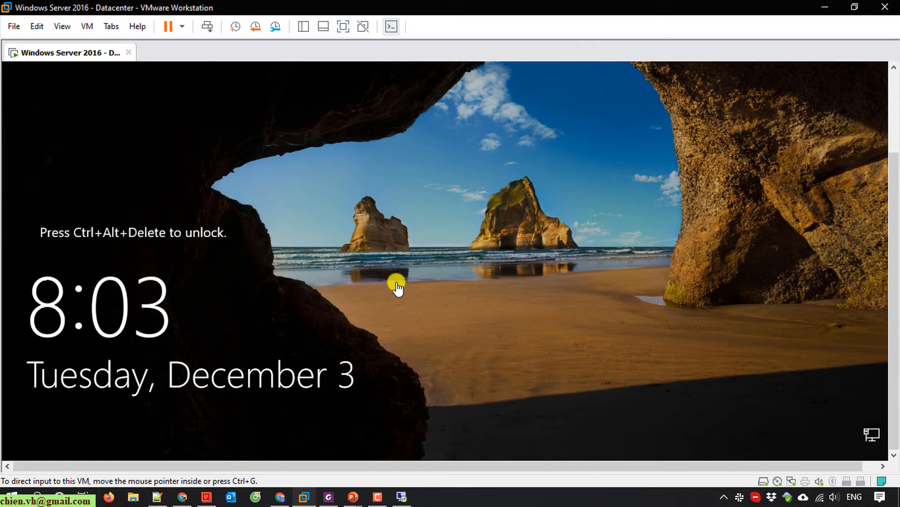
{"action": "mouse_move", "coordinate": [415, 499]}
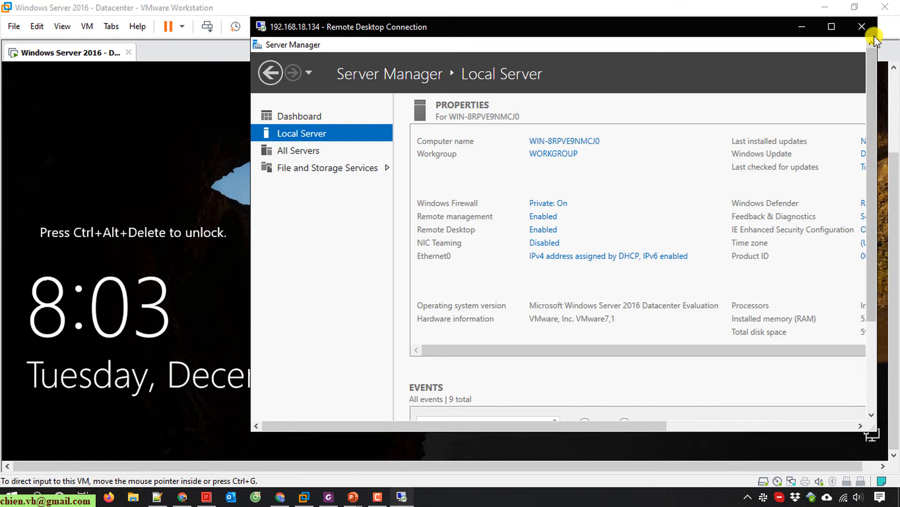
In the full-screen session, view Local Disk (C:) properties, then close the session
{"action": "left_click", "coordinate": [831, 26]}
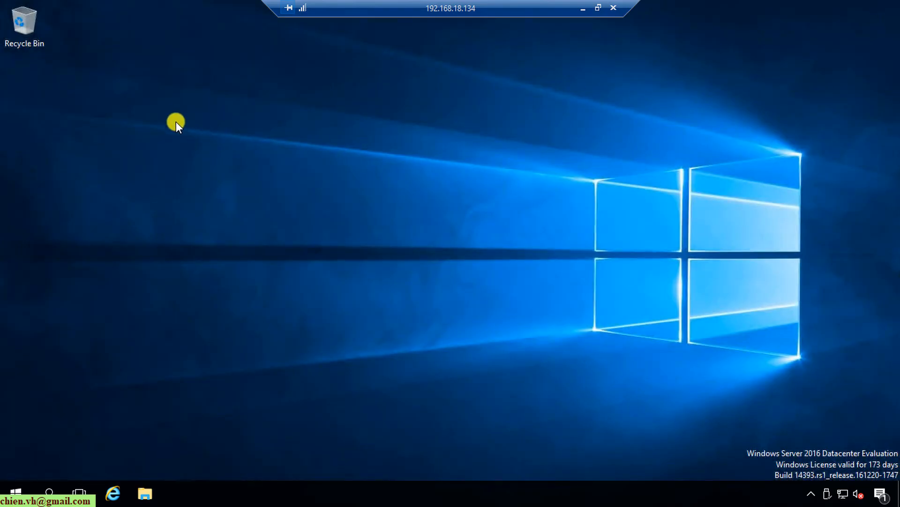
{"action": "mouse_move", "coordinate": [122, 142]}
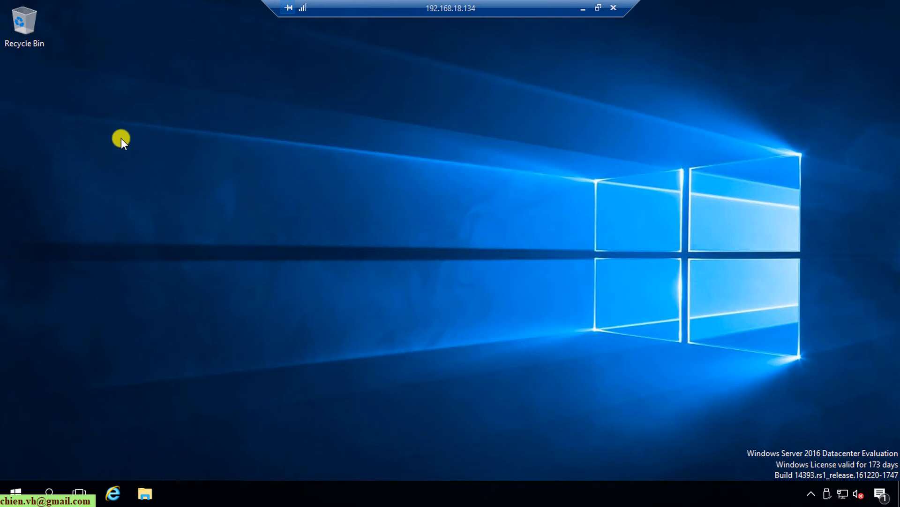
{"action": "mouse_move", "coordinate": [163, 178]}
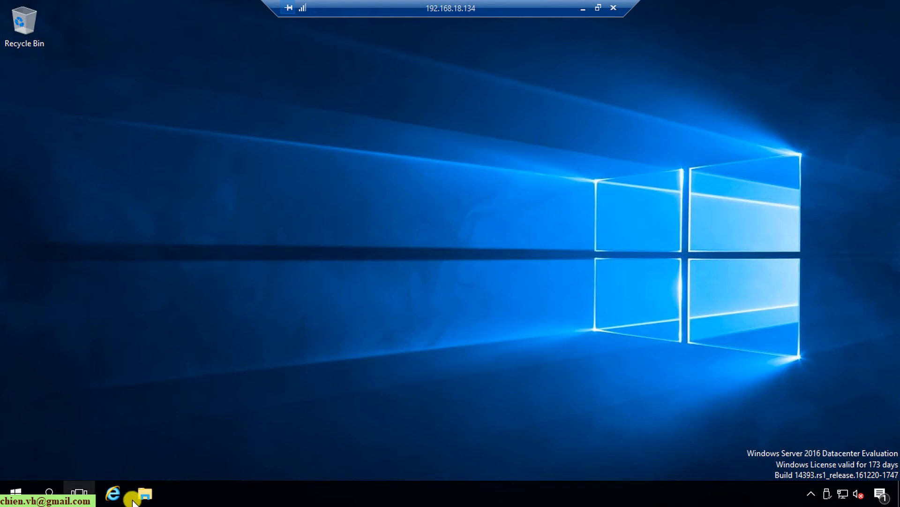
{"action": "left_click", "coordinate": [144, 493]}
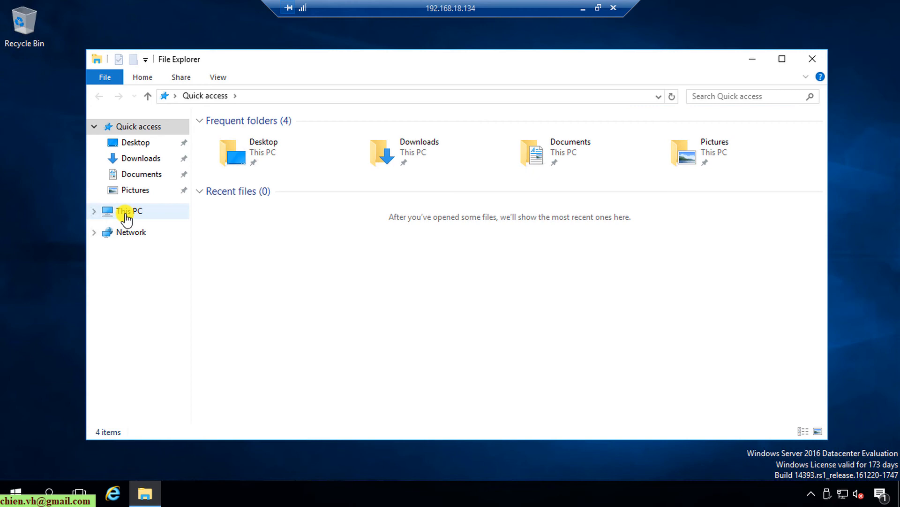
{"action": "right_click", "coordinate": [270, 238]}
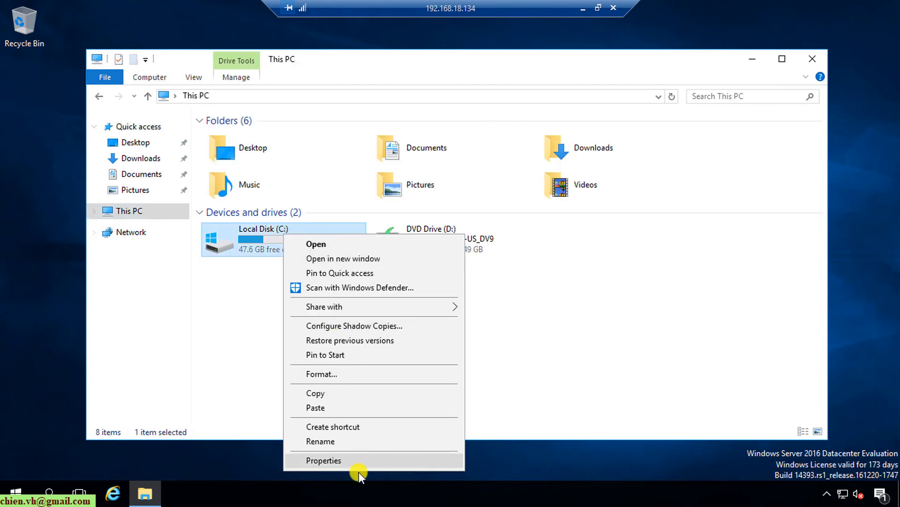
{"action": "left_click", "coordinate": [323, 460]}
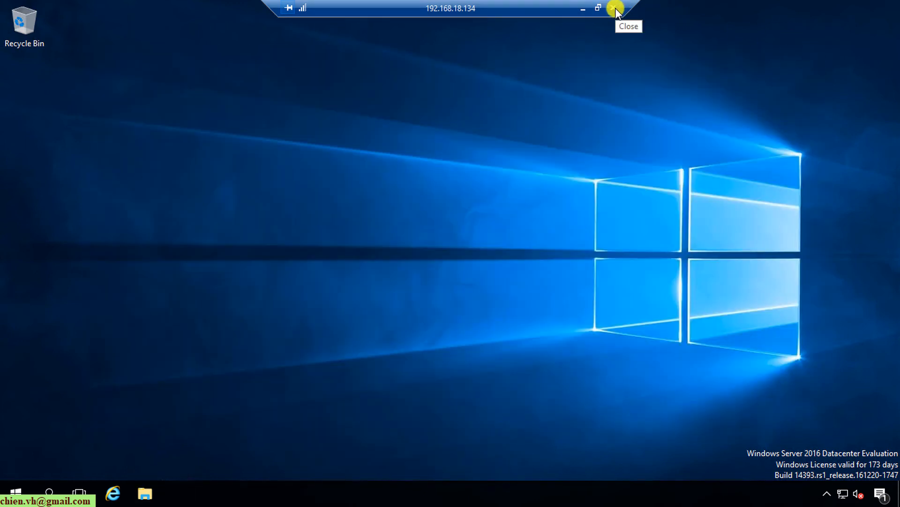
{"action": "left_click", "coordinate": [616, 8]}
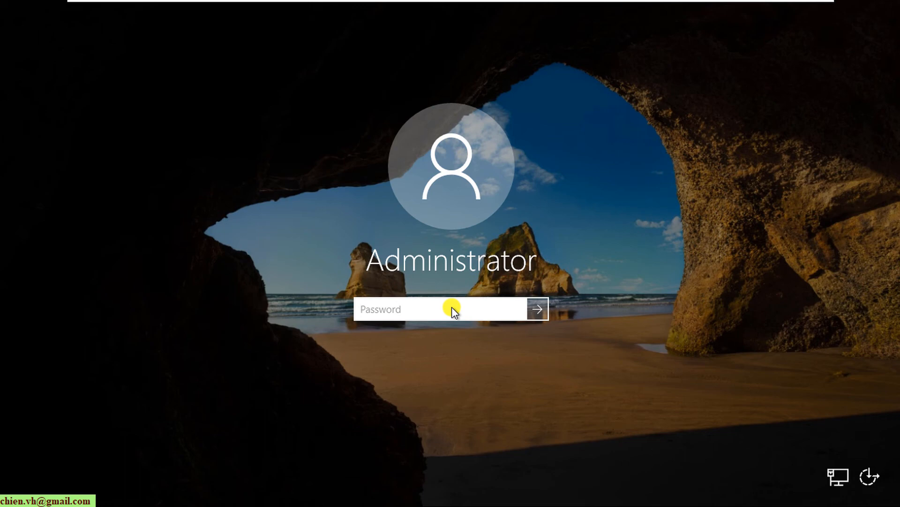
Sign in to the server and set Local Server's Remote Desktop to Don't allow remote connections
{"action": "type", "text": "•••••"}
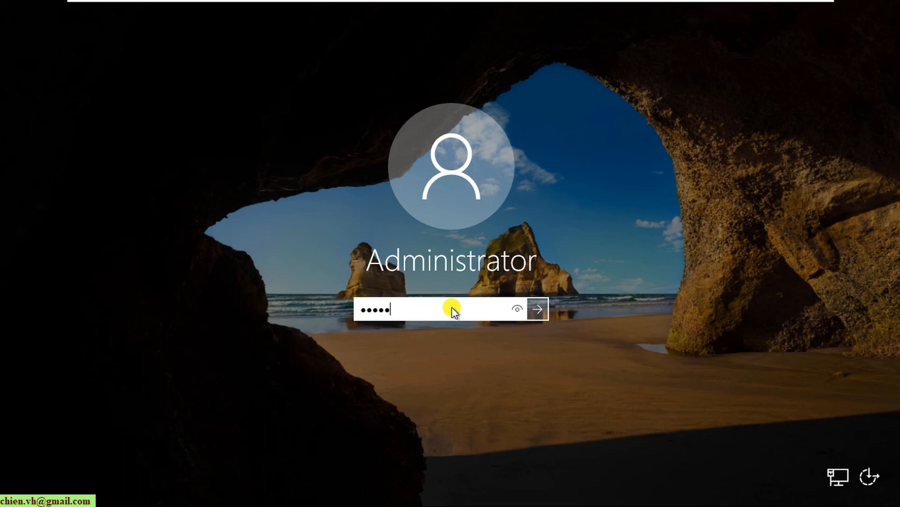
{"action": "left_click", "coordinate": [537, 309]}
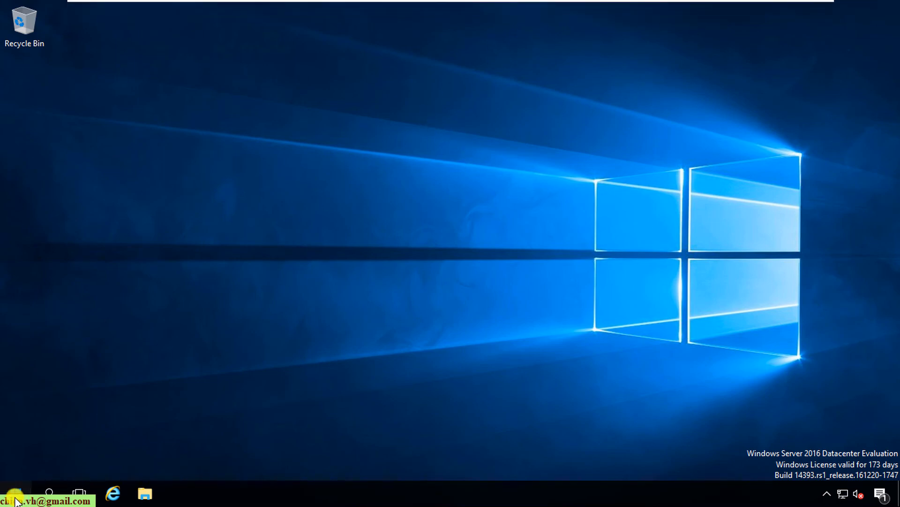
{"action": "left_click", "coordinate": [8, 494]}
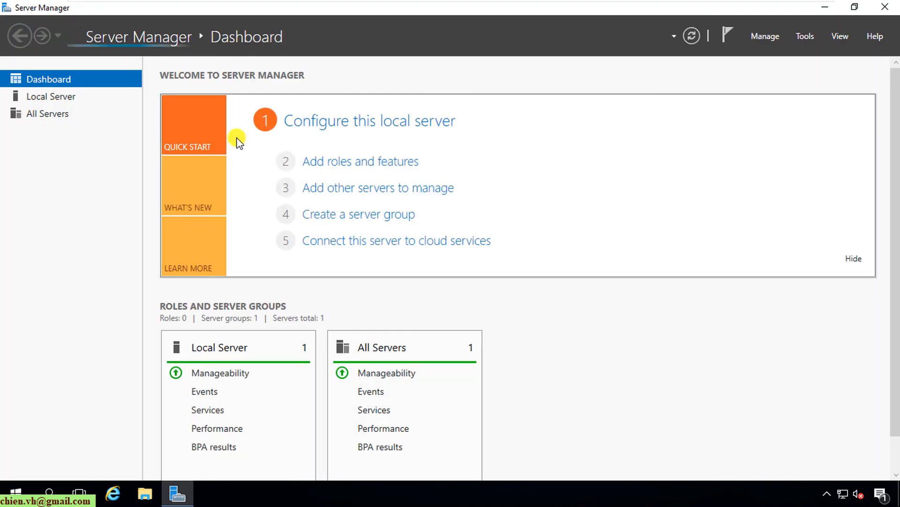
{"action": "left_click", "coordinate": [50, 96]}
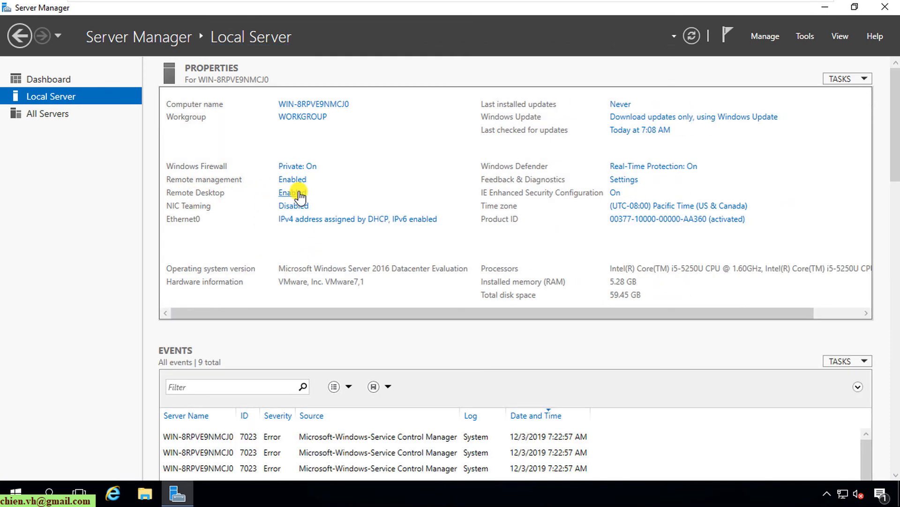
{"action": "left_click", "coordinate": [293, 192]}
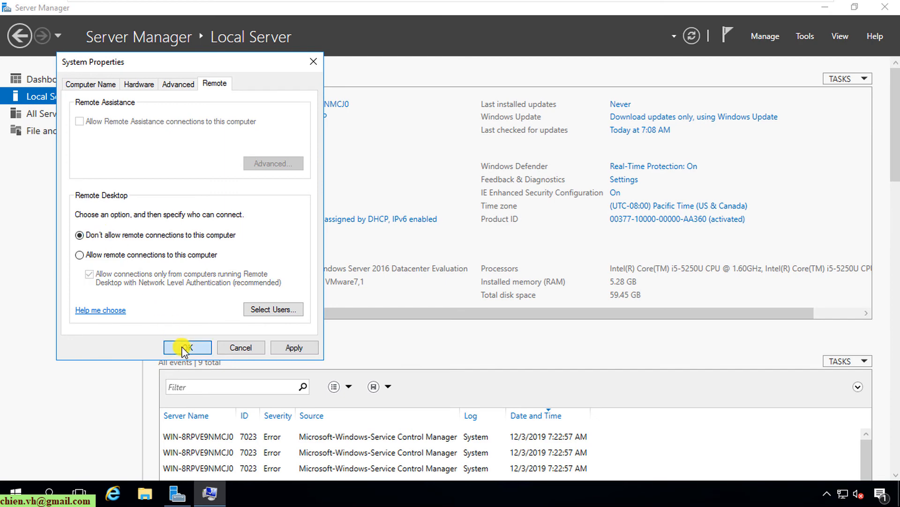
{"action": "left_click", "coordinate": [187, 347]}
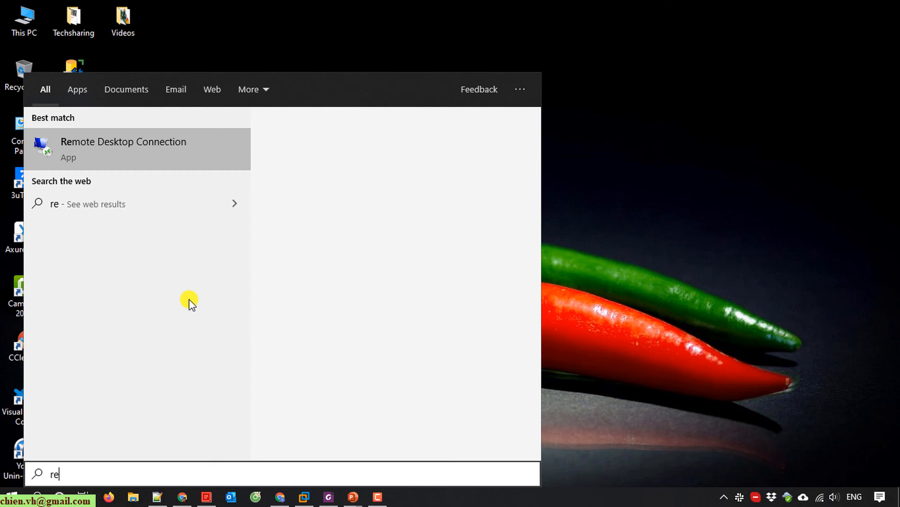
Attempt a Remote Desktop connection to 192.168.18.134 and dismiss the cannot-connect error
{"action": "left_click", "coordinate": [123, 148]}
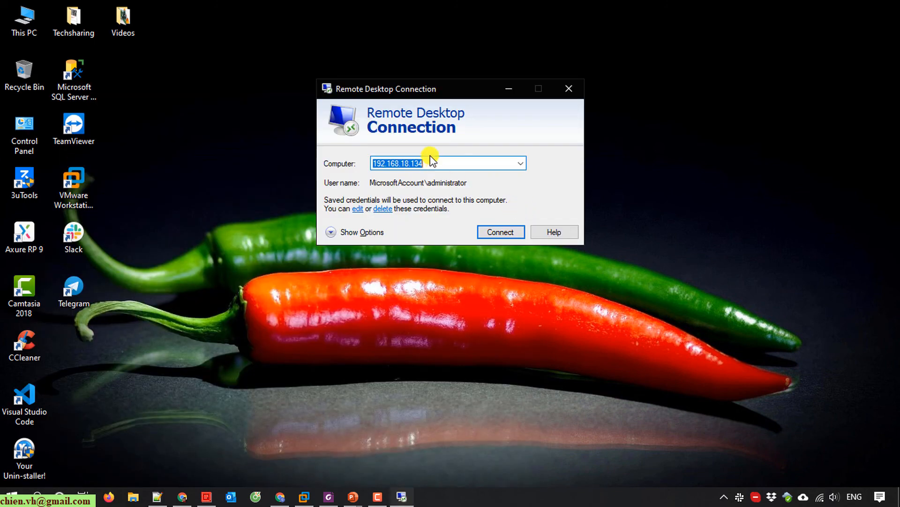
{"action": "left_click", "coordinate": [501, 232]}
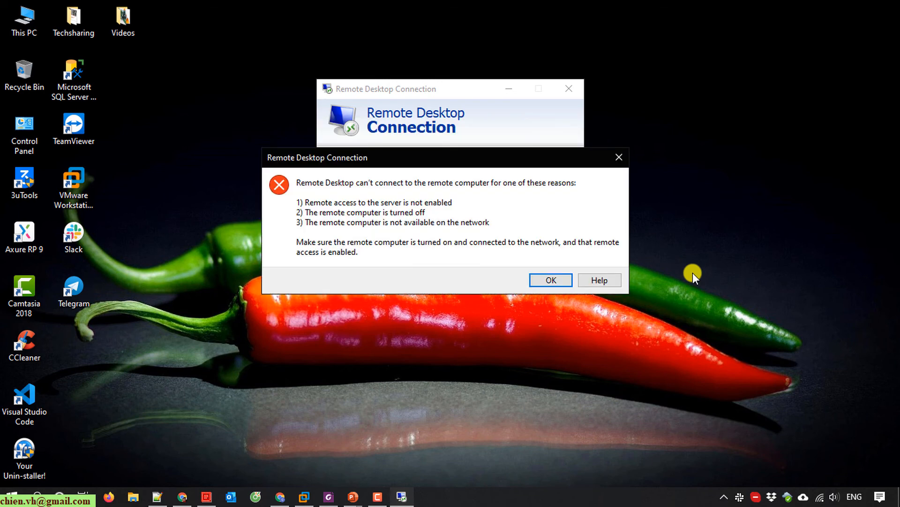
{"action": "left_click", "coordinate": [550, 280]}
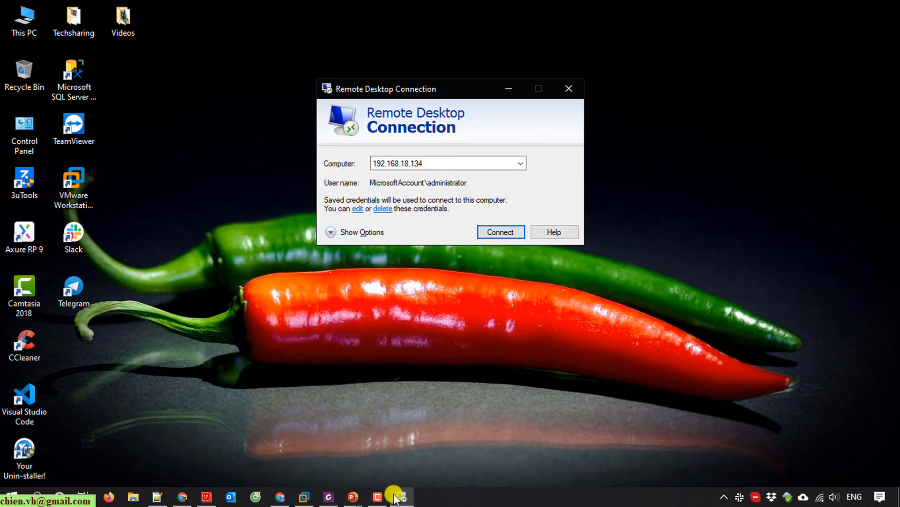
In the server's Server Manager, select Allow remote connections to this computer, confirm, and refresh Local Server
{"action": "left_click", "coordinate": [499, 232]}
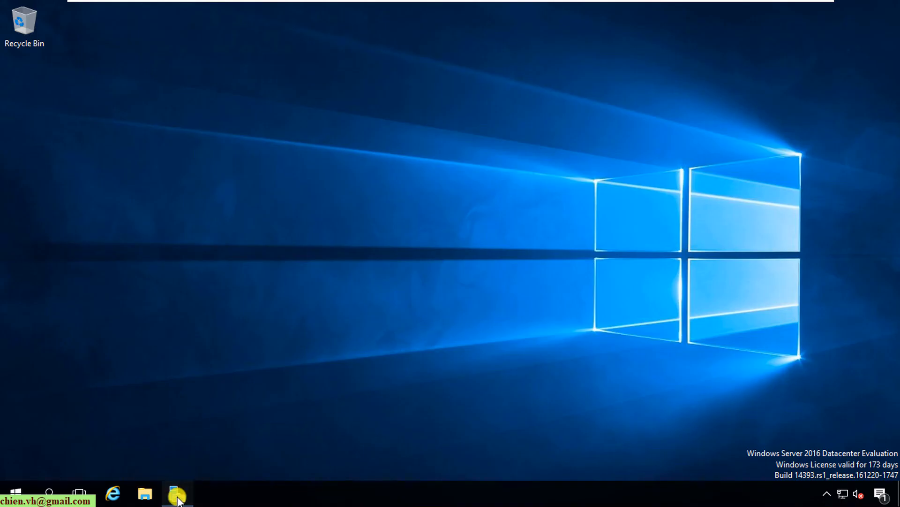
{"action": "left_click", "coordinate": [177, 493]}
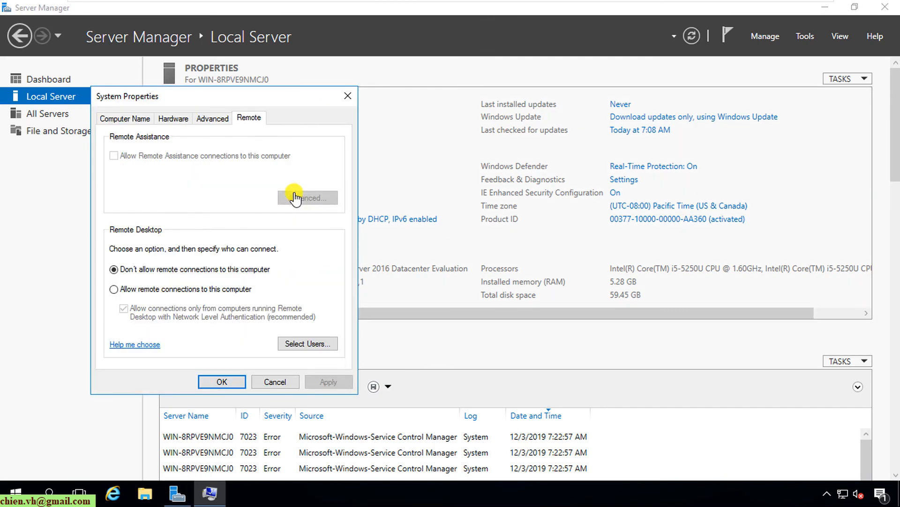
{"action": "left_click", "coordinate": [115, 288]}
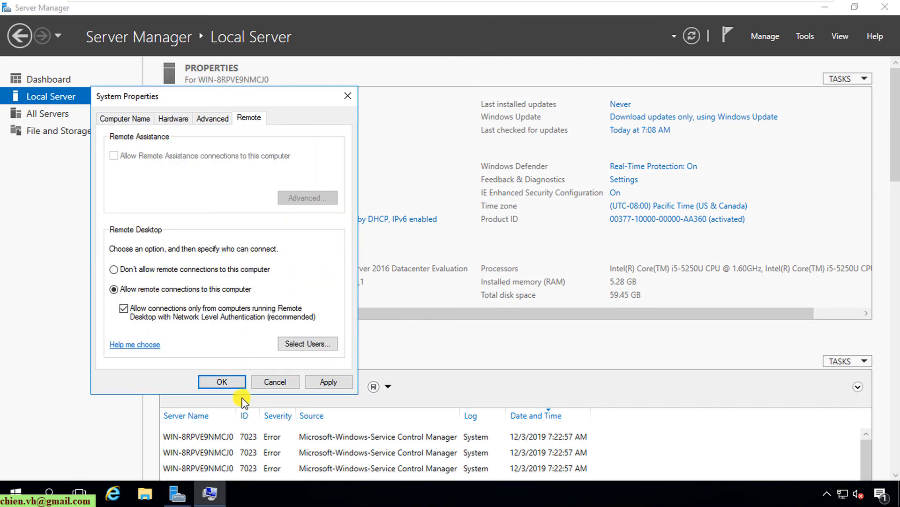
{"action": "left_click", "coordinate": [221, 381]}
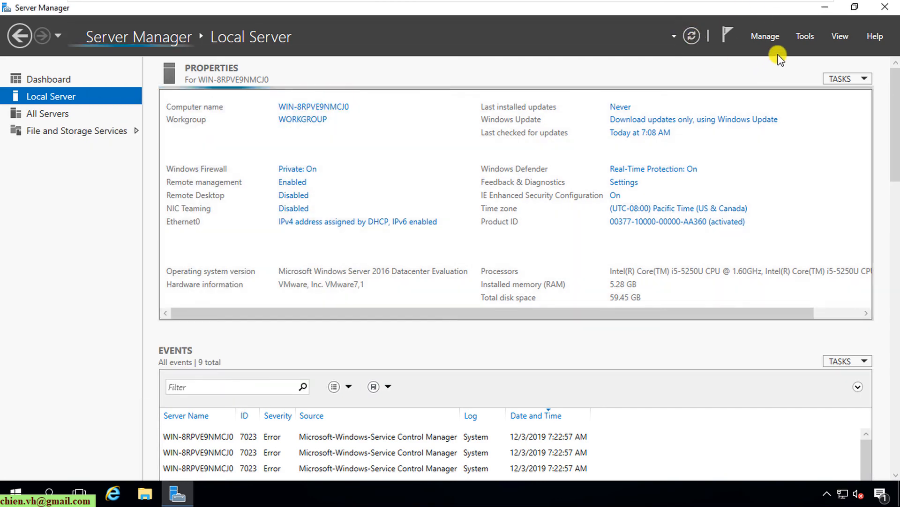
{"action": "left_click", "coordinate": [294, 195]}
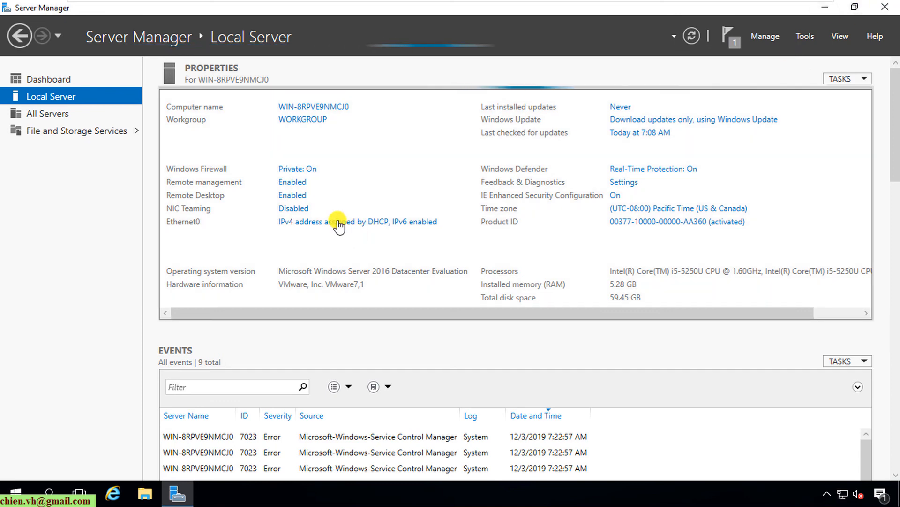
{"action": "left_click", "coordinate": [826, 6]}
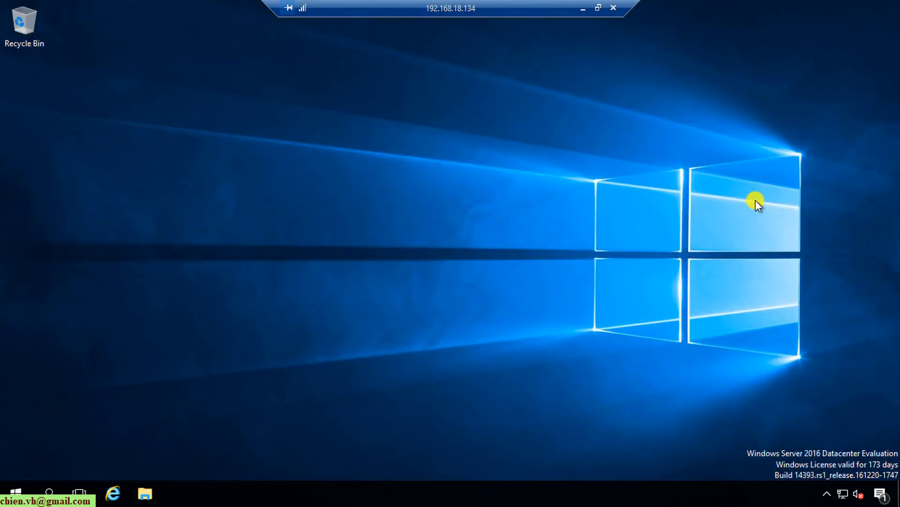
{"action": "mouse_move", "coordinate": [707, 5]}
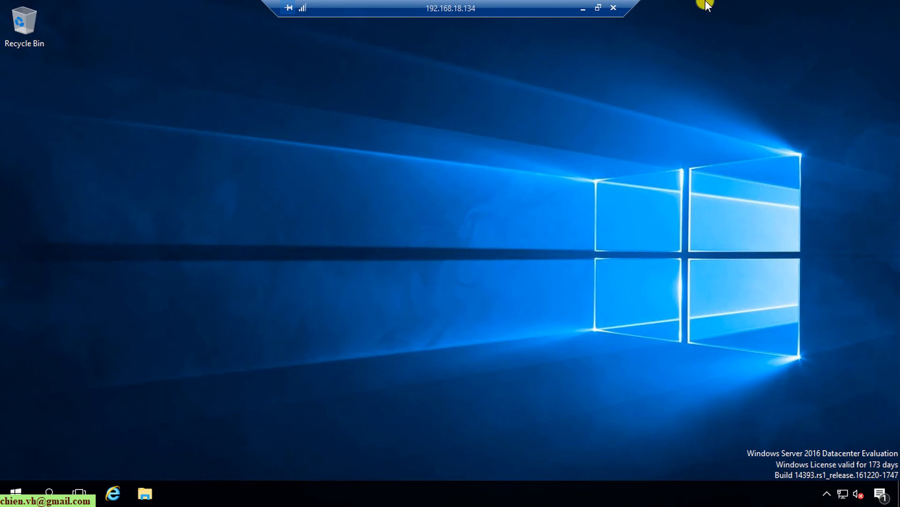
Restore the full-screen 192.168.18.134 session into a resizable window
{"action": "left_click", "coordinate": [597, 7]}
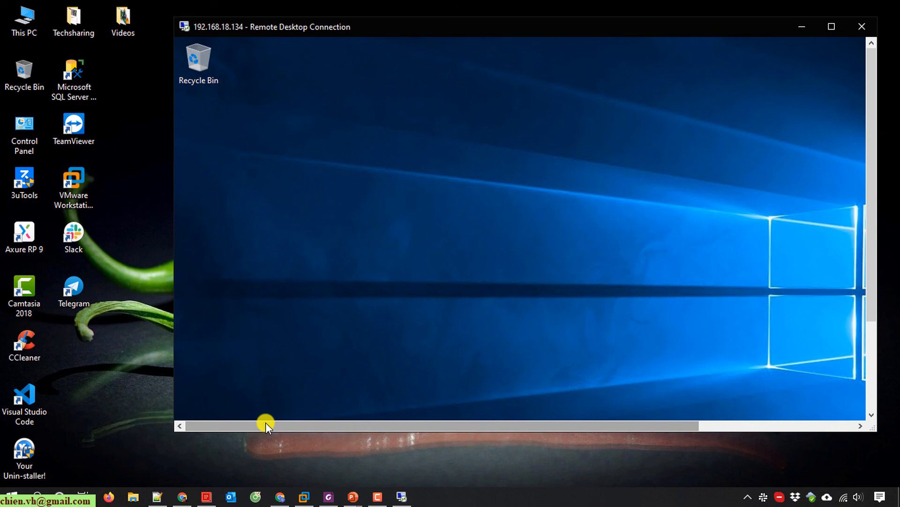
{"action": "mouse_move", "coordinate": [887, 107]}
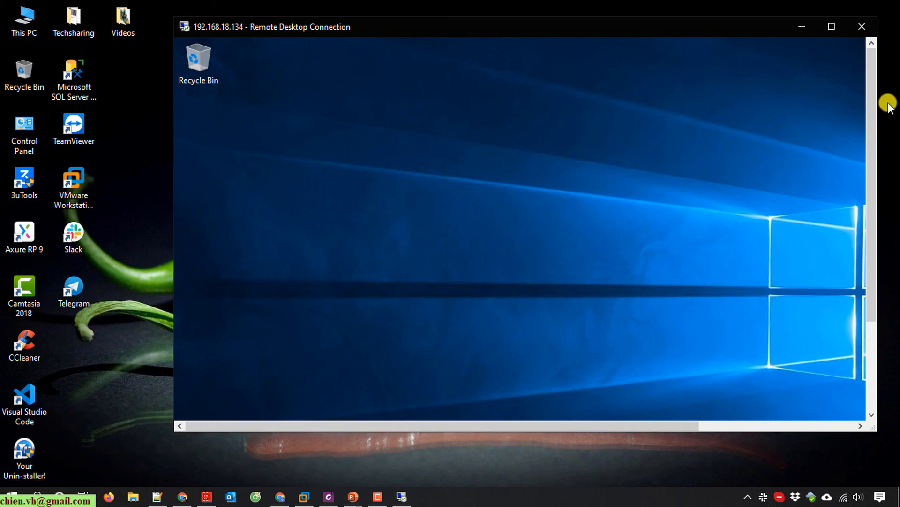